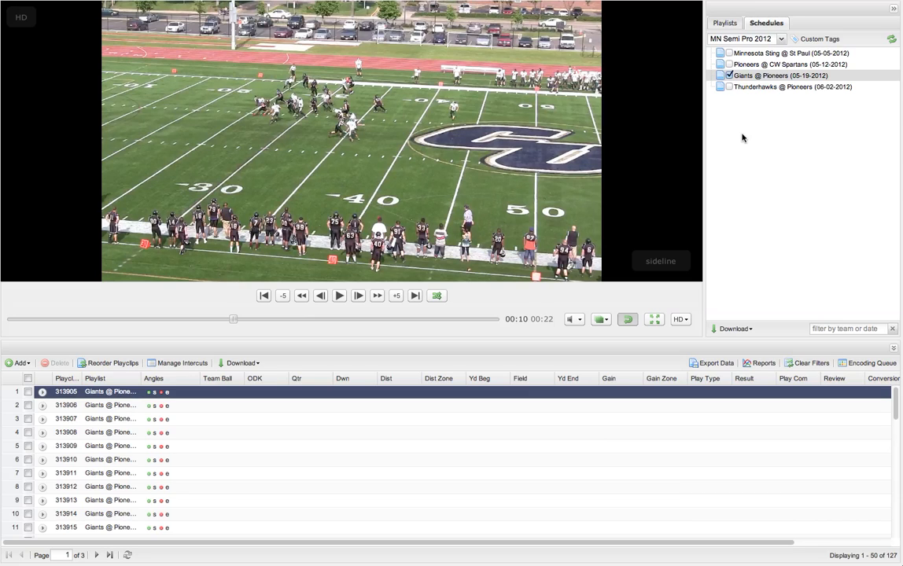
{"action": "mouse_move", "coordinate": [235, 426]}
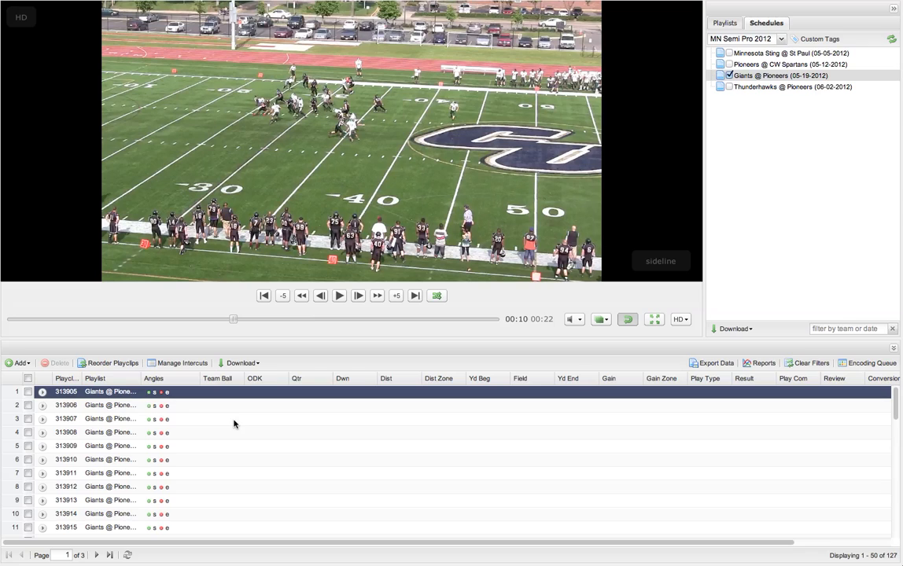
{"action": "mouse_move", "coordinate": [227, 421]}
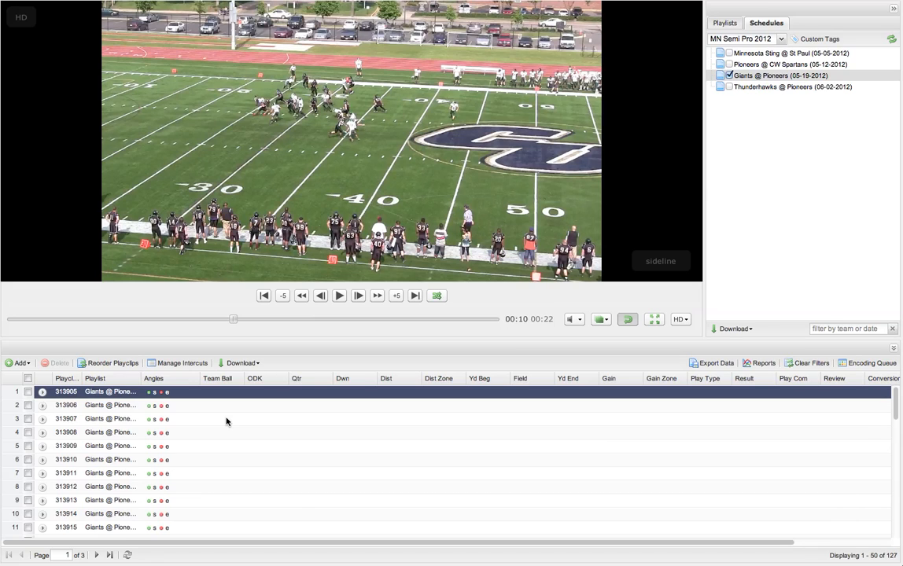
{"action": "mouse_move", "coordinate": [339, 421]}
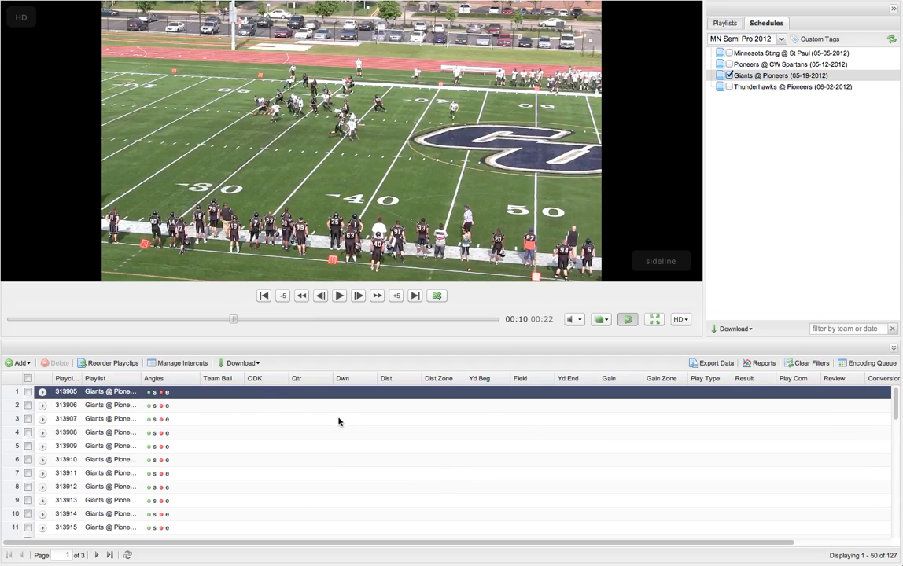
{"action": "mouse_move", "coordinate": [288, 395]}
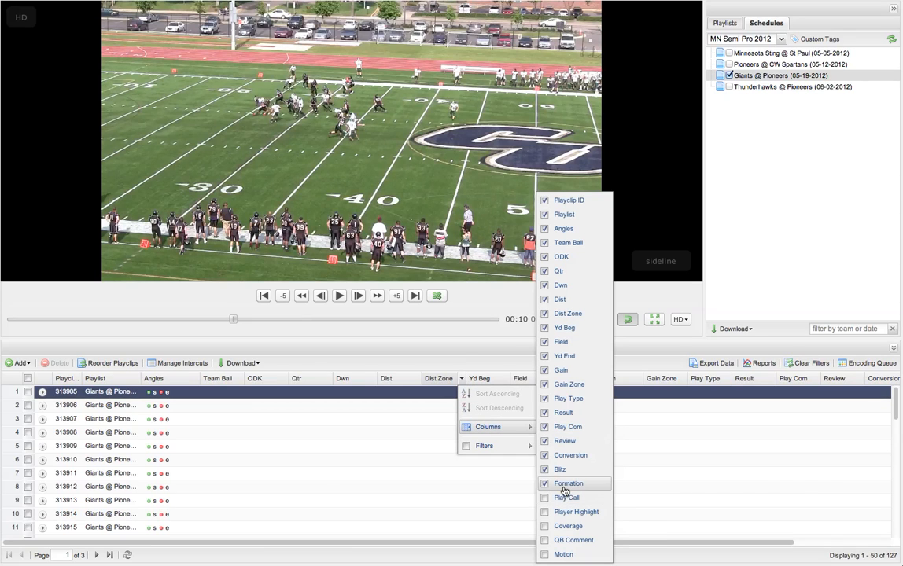
Uncheck the Formation, Conversion and Playlist columns, then close the column menu.
{"action": "left_click", "coordinate": [568, 483]}
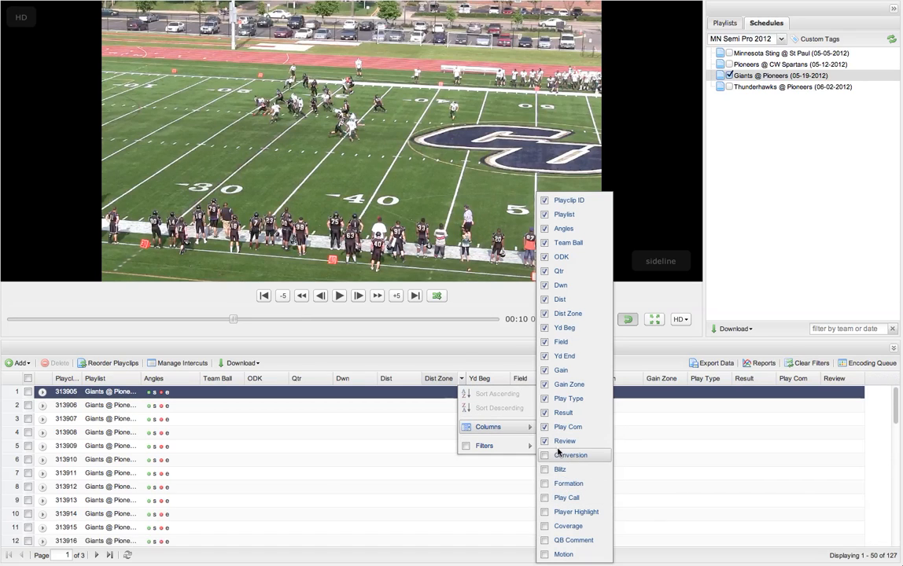
{"action": "left_click", "coordinate": [564, 441]}
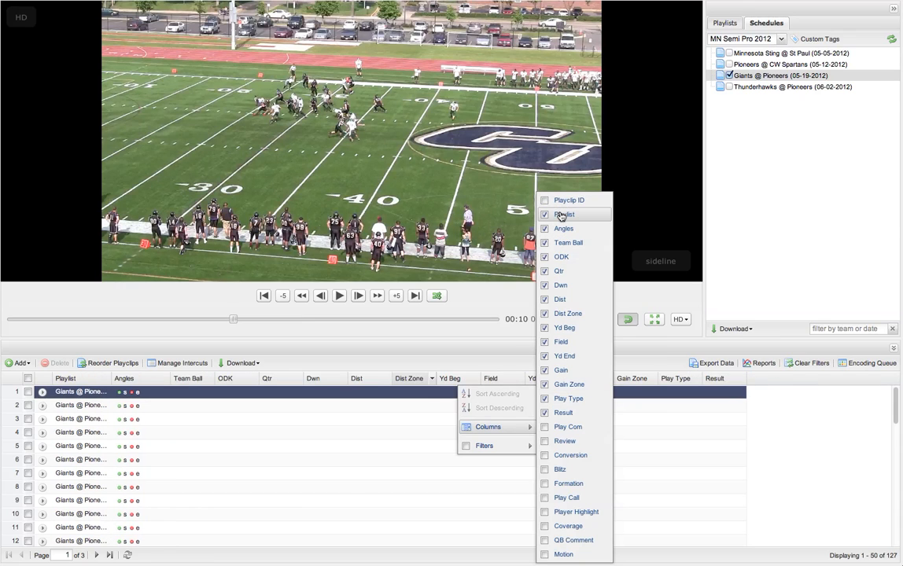
{"action": "left_click", "coordinate": [564, 214]}
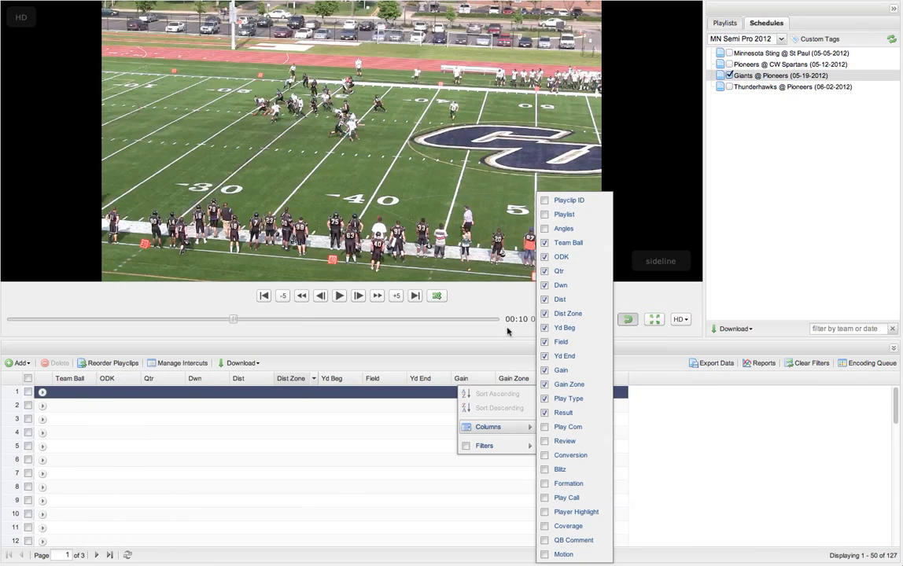
{"action": "left_click", "coordinate": [99, 392]}
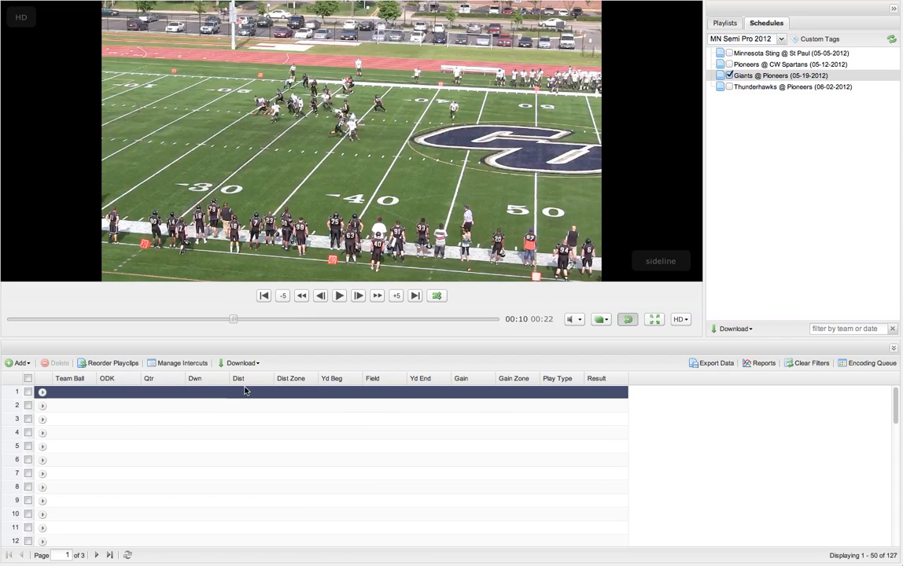
{"action": "mouse_move", "coordinate": [595, 390]}
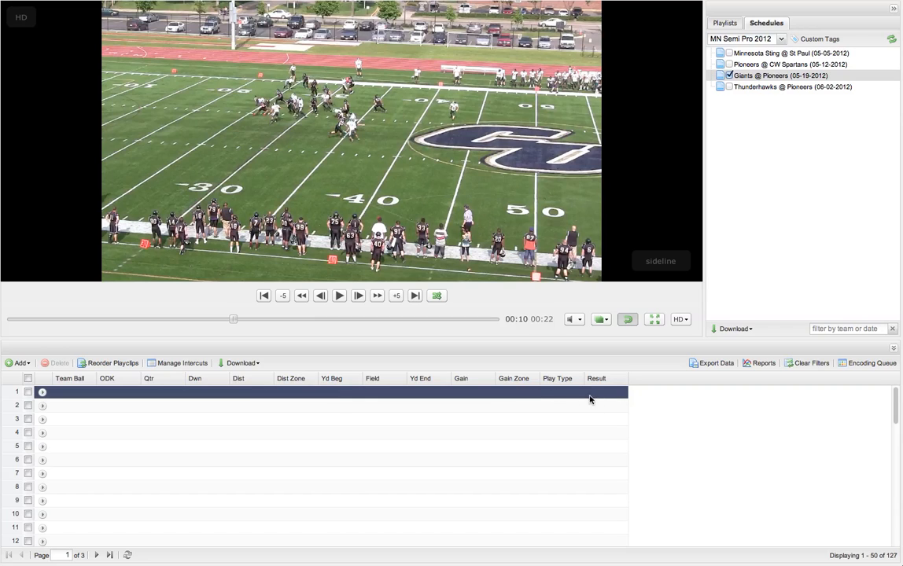
{"action": "mouse_move", "coordinate": [234, 397]}
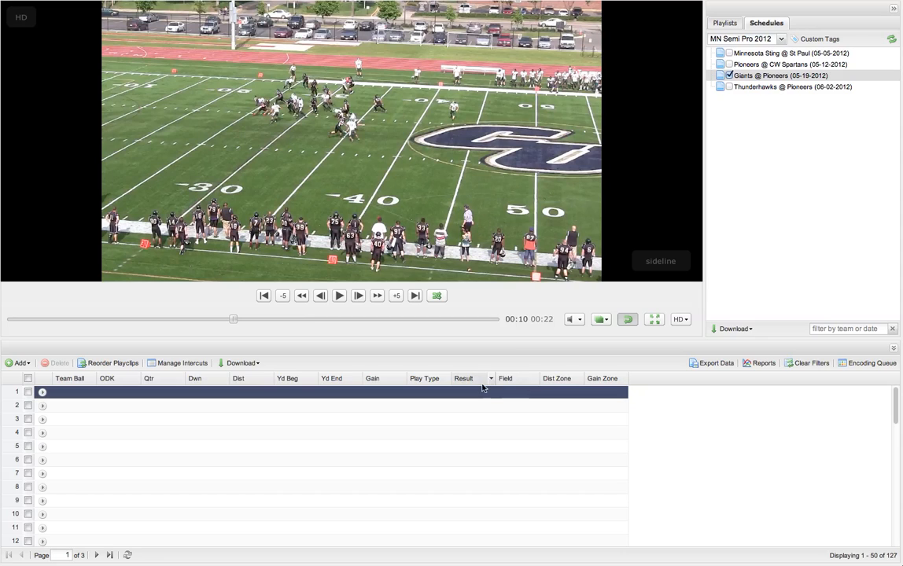
{"action": "mouse_move", "coordinate": [512, 382]}
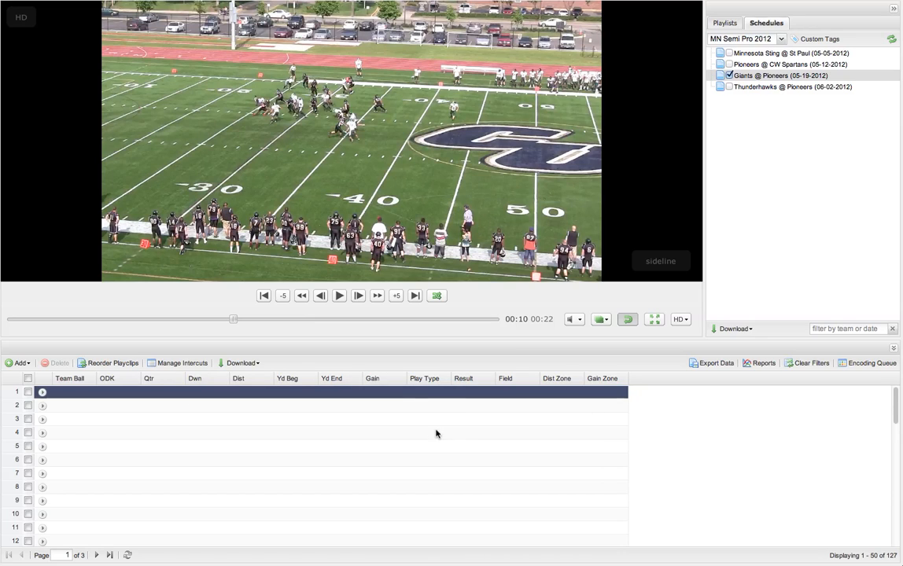
{"action": "mouse_move", "coordinate": [118, 402]}
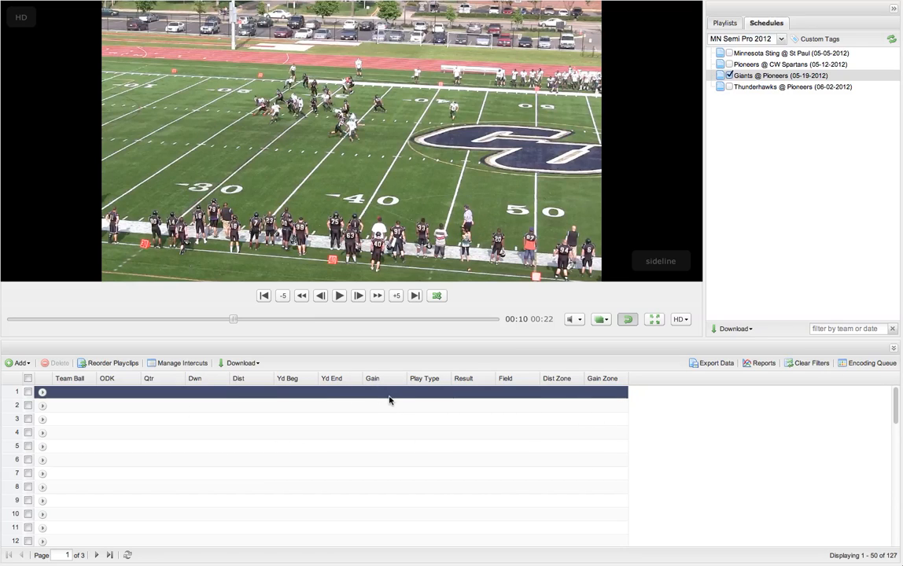
{"action": "mouse_move", "coordinate": [386, 422]}
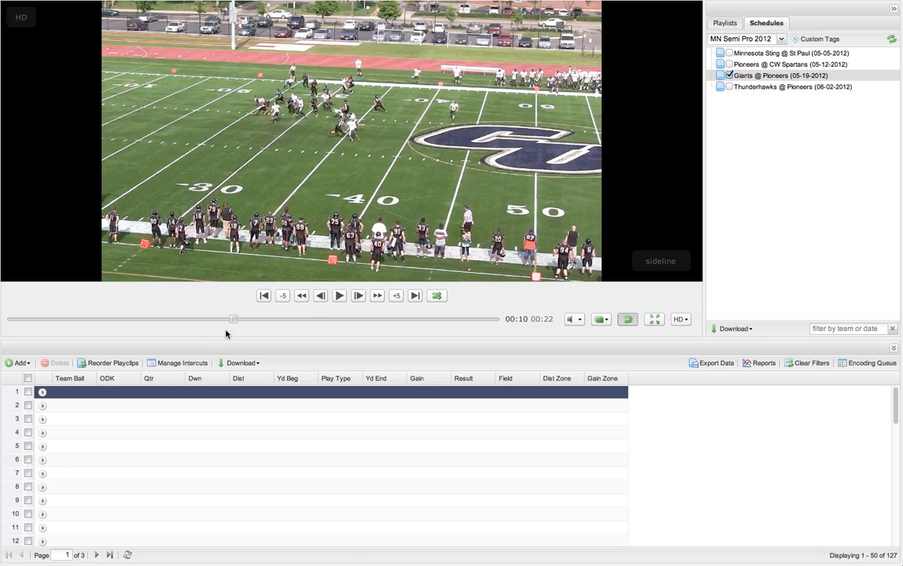
Cue the clip to the snap, start row 2, and set Team Ball to Pioneers.
{"action": "left_click_drag", "start_coordinate": [233, 319], "coordinate": [136, 319]}
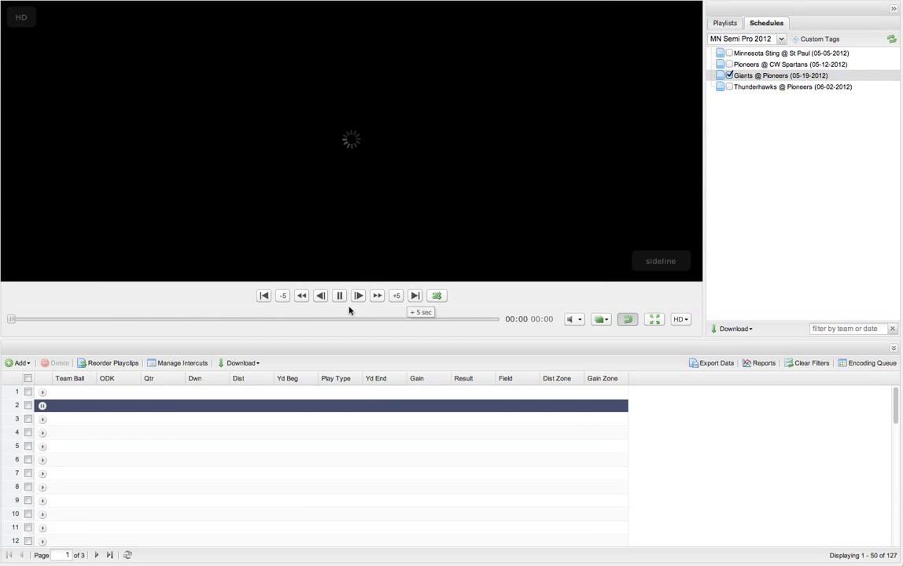
{"action": "mouse_move", "coordinate": [340, 296]}
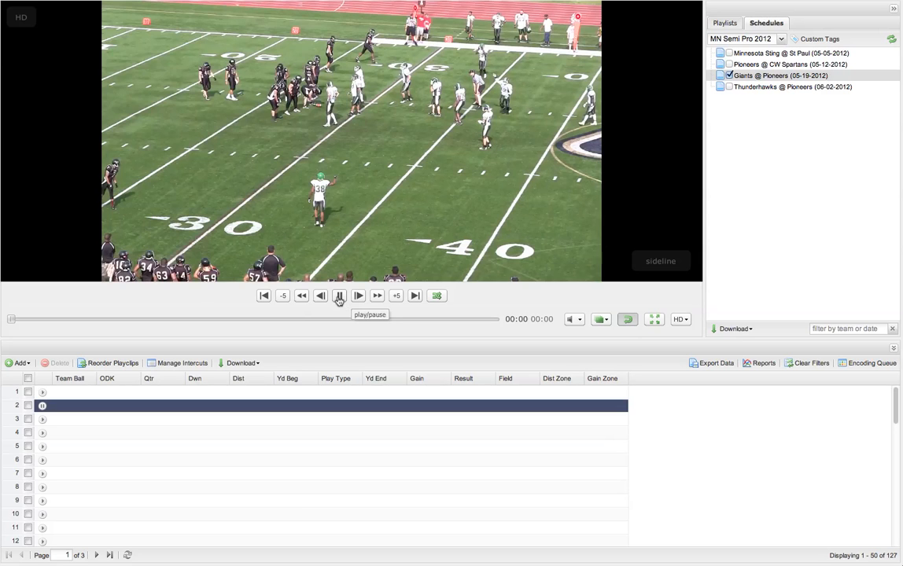
{"action": "left_click", "coordinate": [339, 294]}
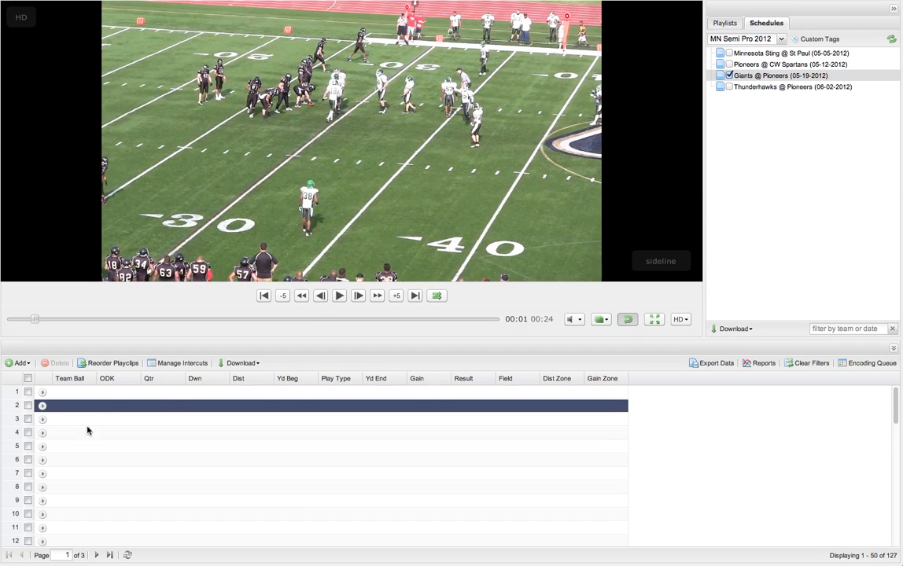
{"action": "left_click", "coordinate": [69, 405]}
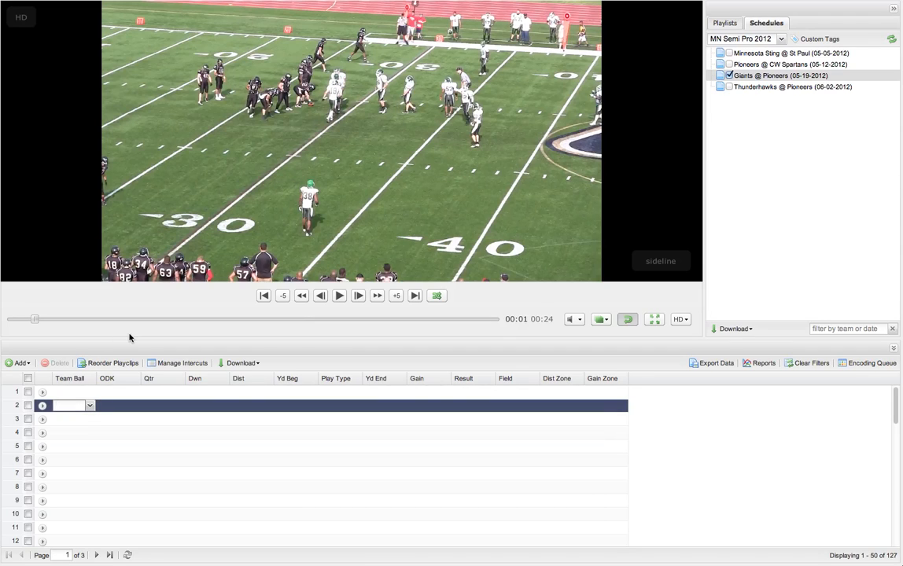
{"action": "left_click", "coordinate": [89, 405]}
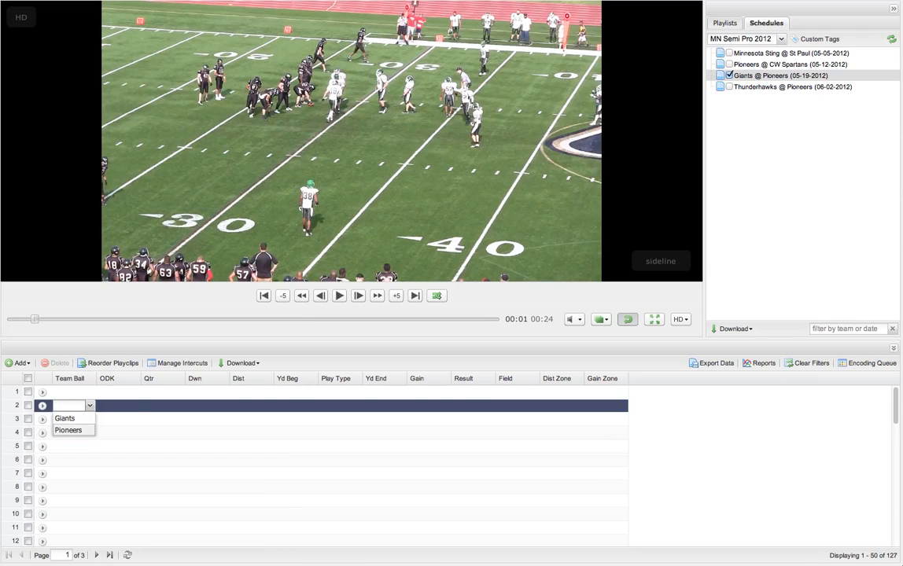
{"action": "left_click", "coordinate": [67, 430]}
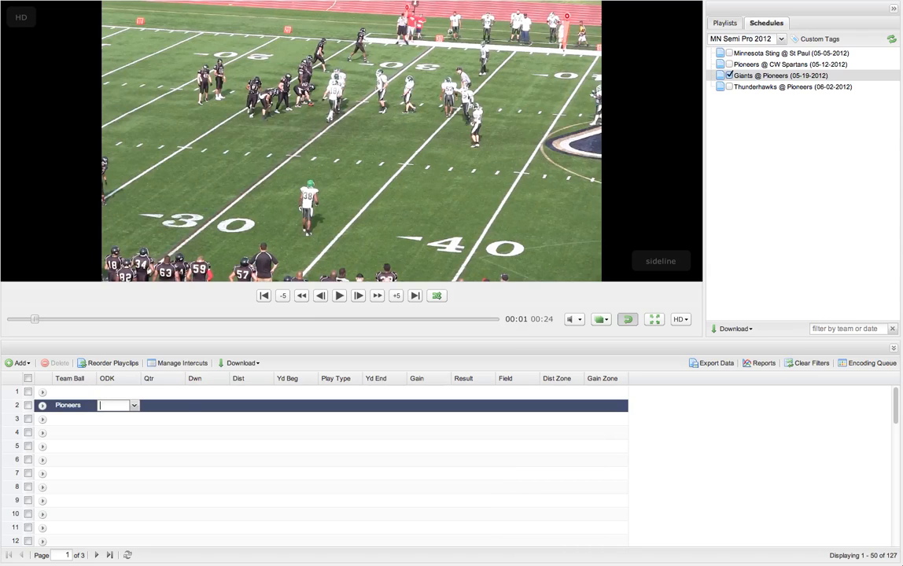
Enter Qtr 1, Dwn 1, Dist 10 and Yd Beg 28 for the play.
{"action": "left_click", "coordinate": [163, 405]}
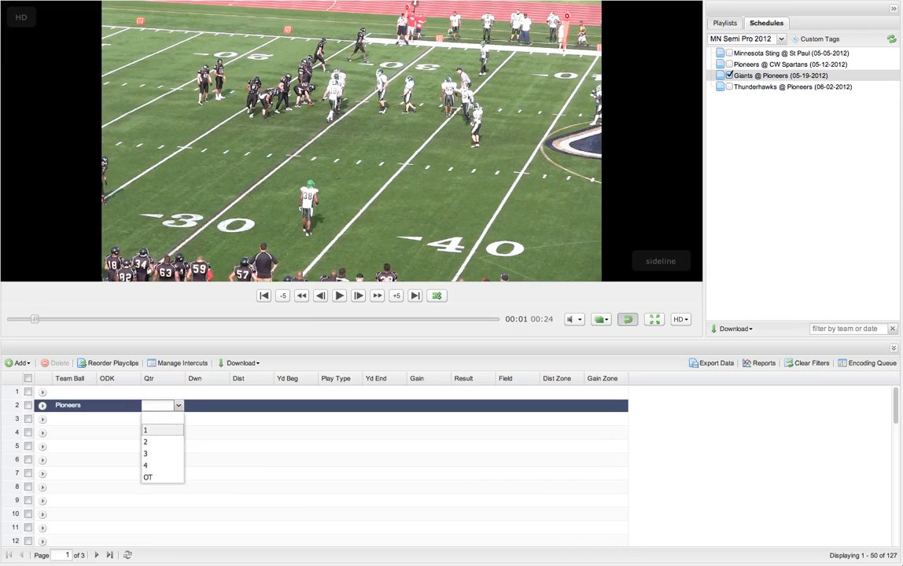
{"action": "left_click", "coordinate": [144, 430]}
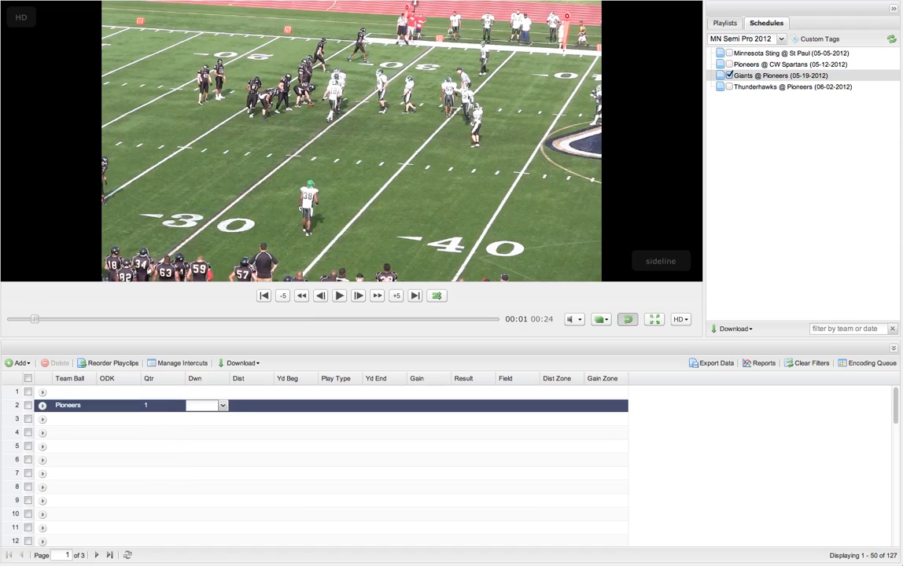
{"action": "left_click", "coordinate": [222, 405]}
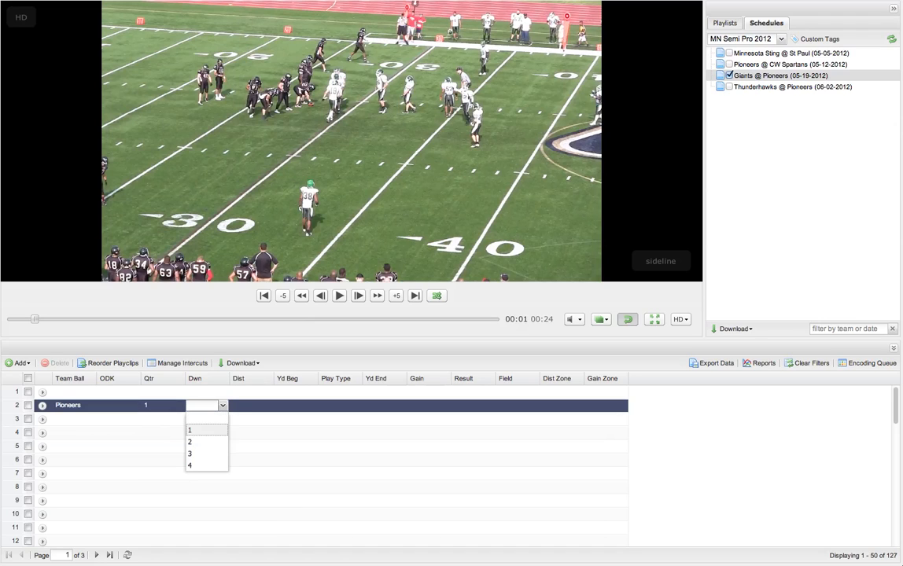
{"action": "left_click", "coordinate": [190, 430]}
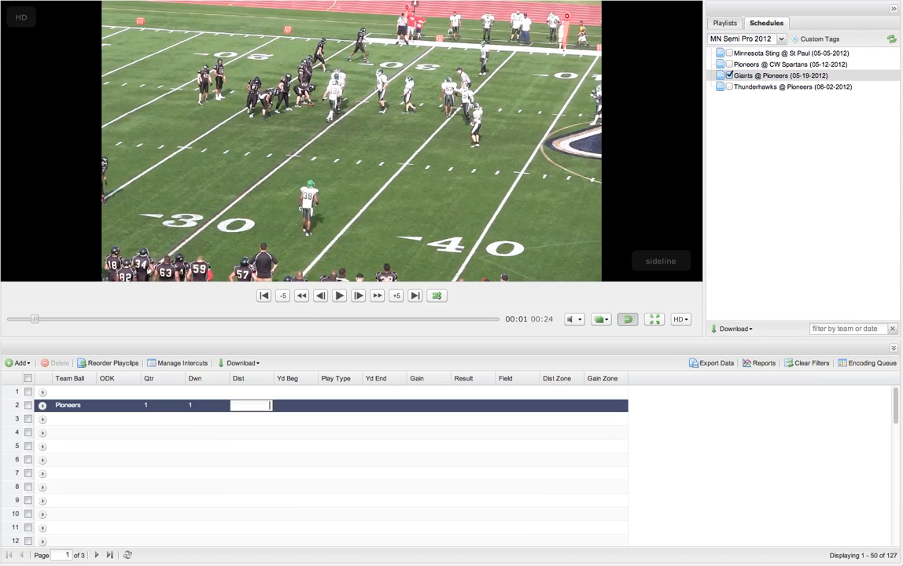
{"action": "type", "text": "10"}
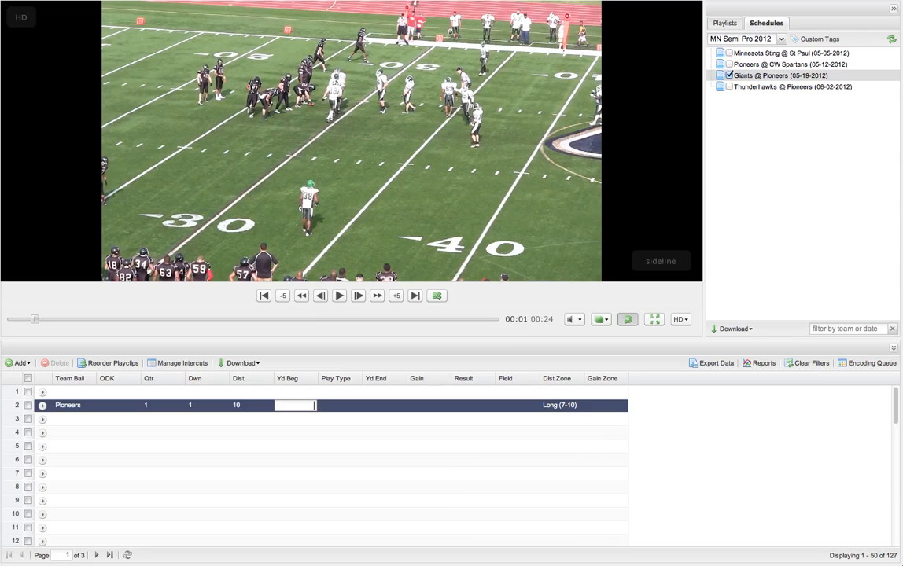
{"action": "type", "text": "28"}
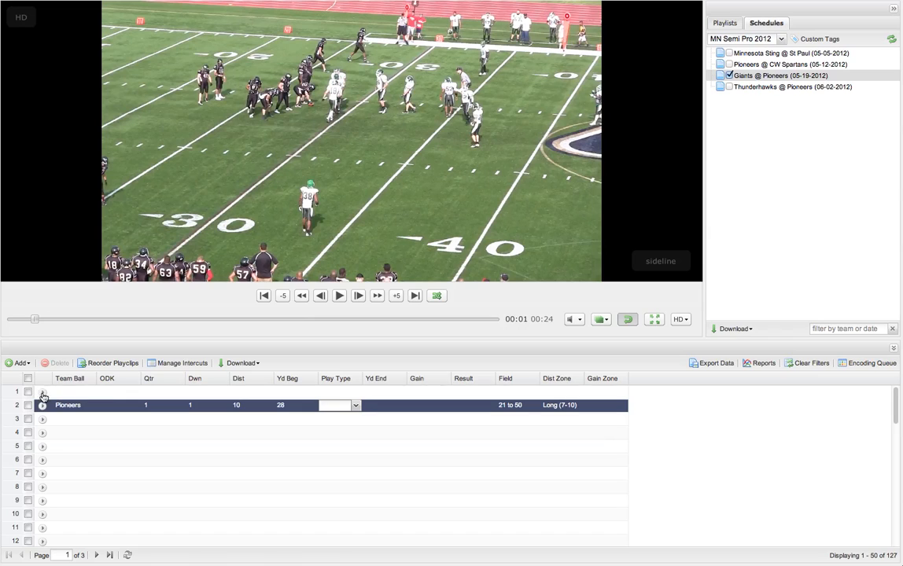
{"action": "mouse_move", "coordinate": [102, 390]}
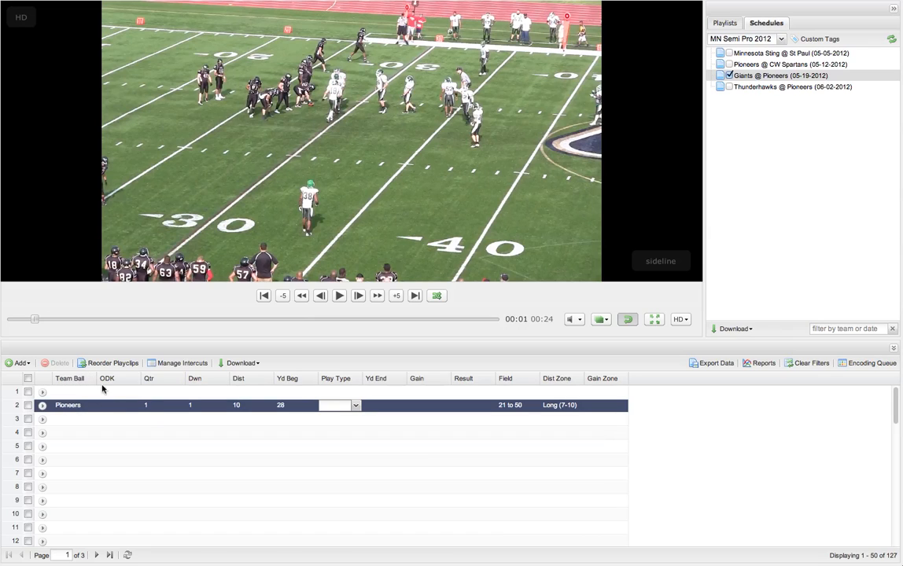
{"action": "mouse_move", "coordinate": [375, 410]}
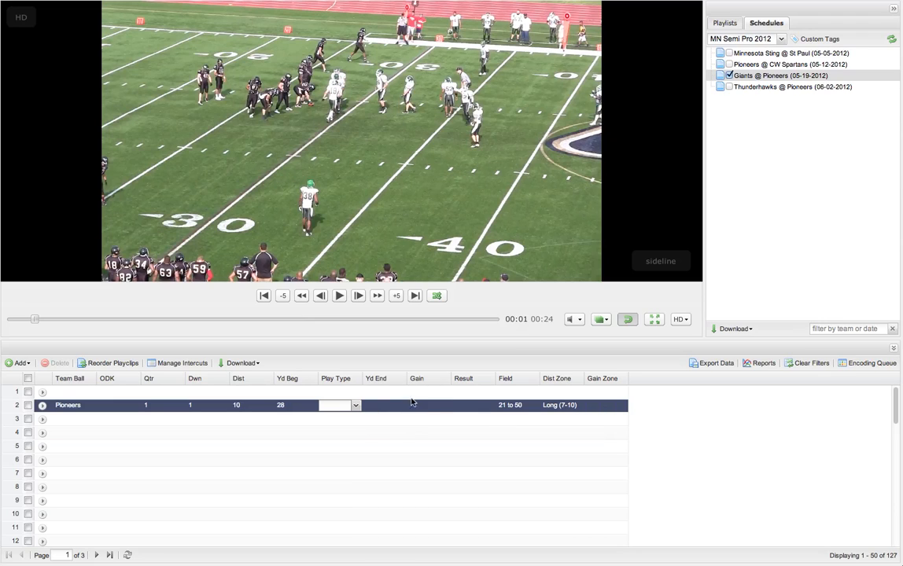
{"action": "mouse_move", "coordinate": [476, 415]}
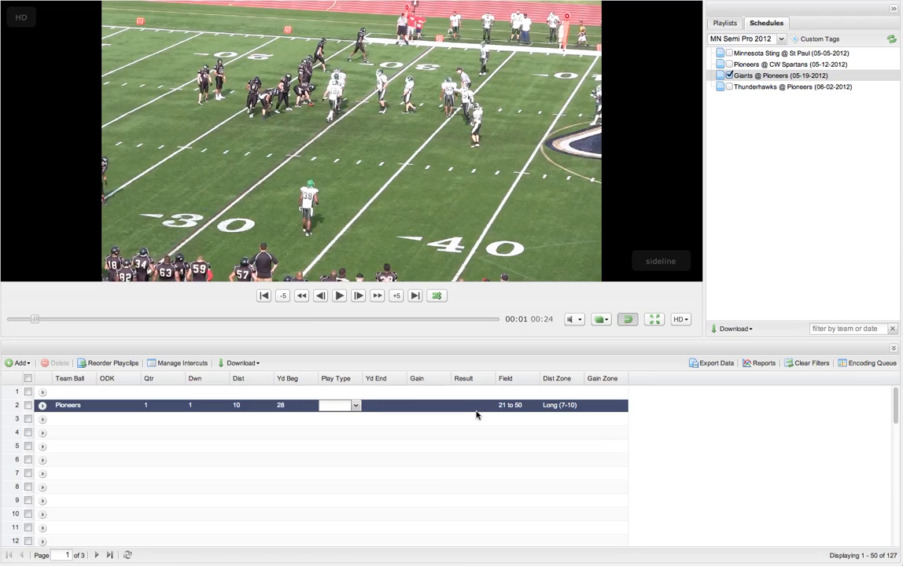
{"action": "mouse_move", "coordinate": [479, 420]}
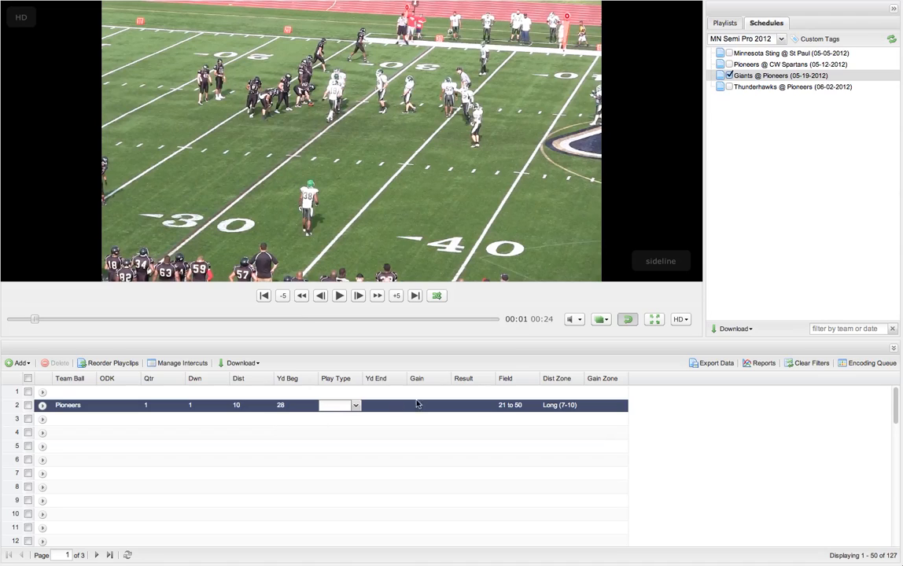
{"action": "mouse_move", "coordinate": [665, 407]}
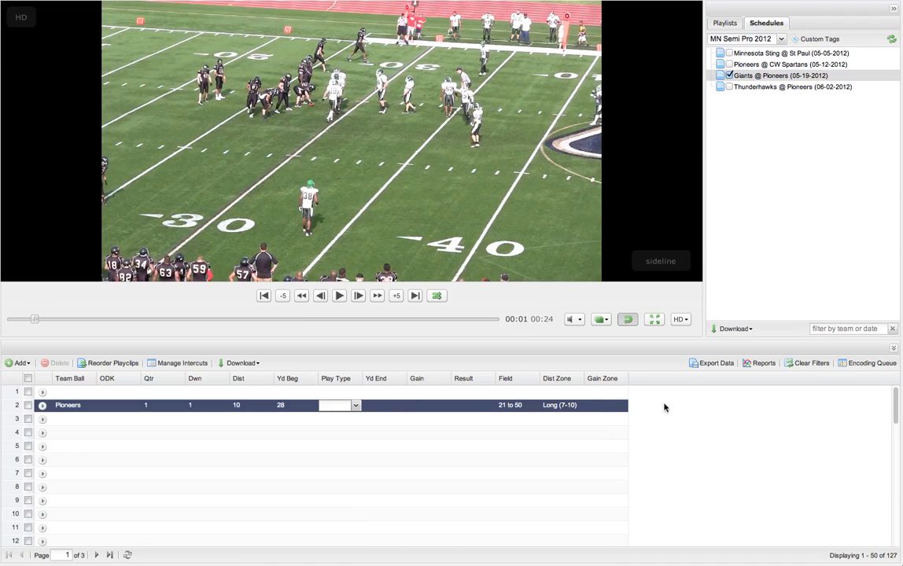
{"action": "mouse_move", "coordinate": [298, 404]}
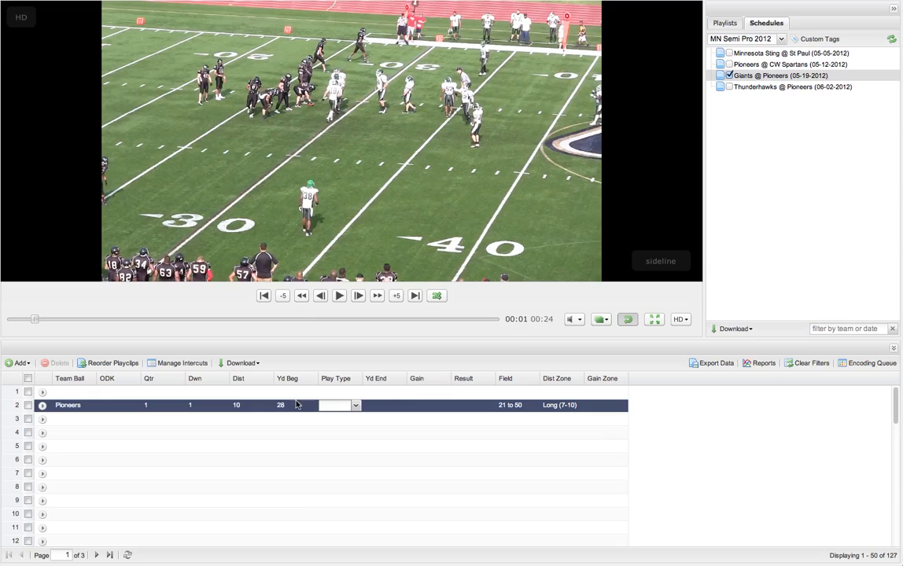
{"action": "mouse_move", "coordinate": [588, 409]}
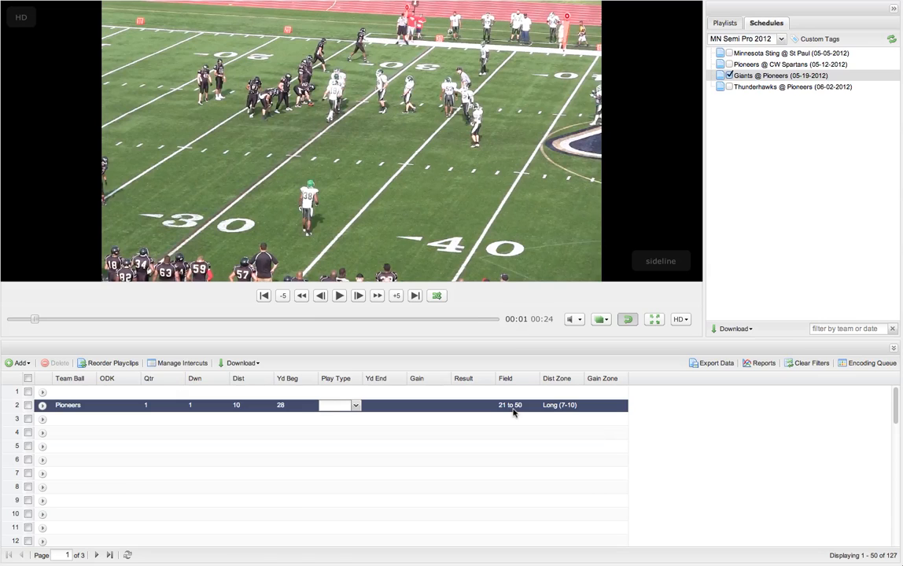
{"action": "mouse_move", "coordinate": [338, 296]}
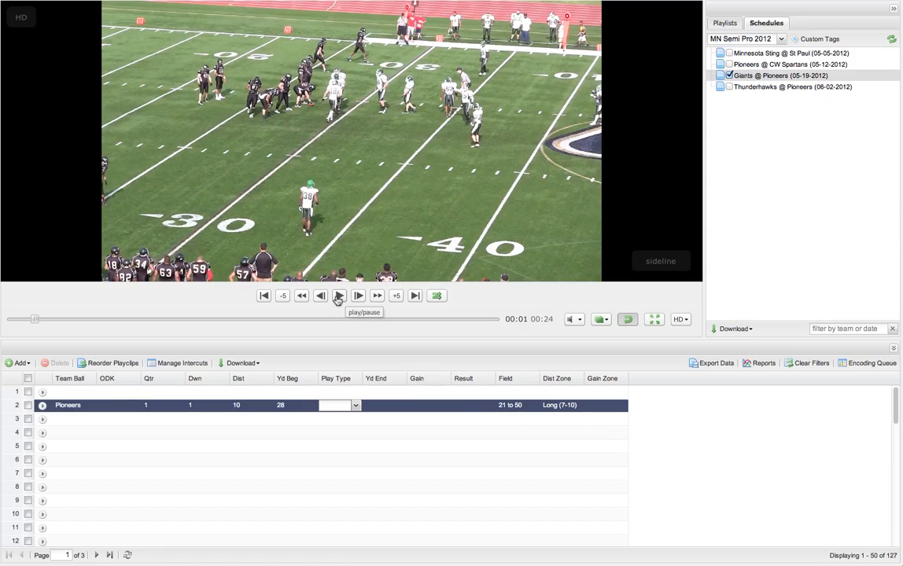
Play the clip, then set play 2's Play Type to Run and Result to Sack.
{"action": "left_click", "coordinate": [339, 295]}
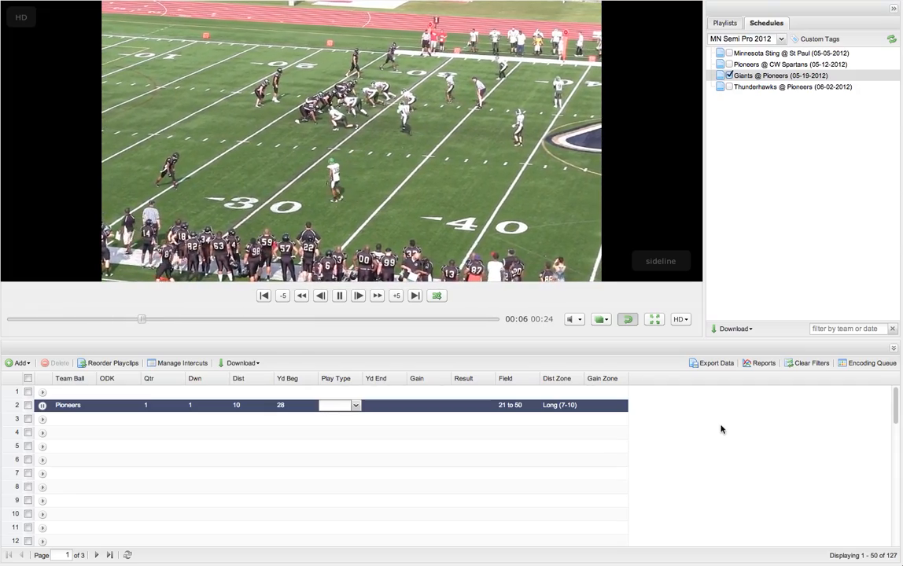
{"action": "left_click", "coordinate": [340, 404]}
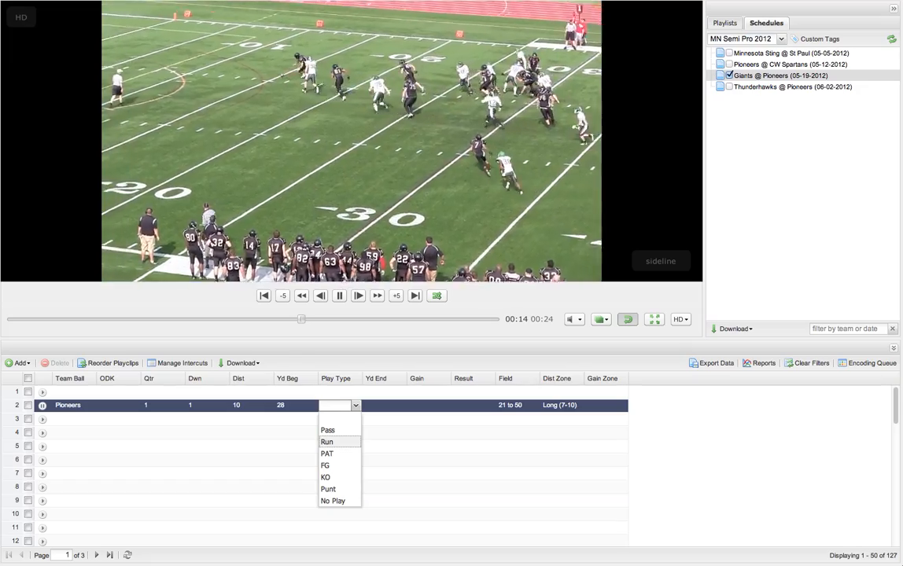
{"action": "left_click", "coordinate": [326, 442]}
{"action": "type", "text": "13"}
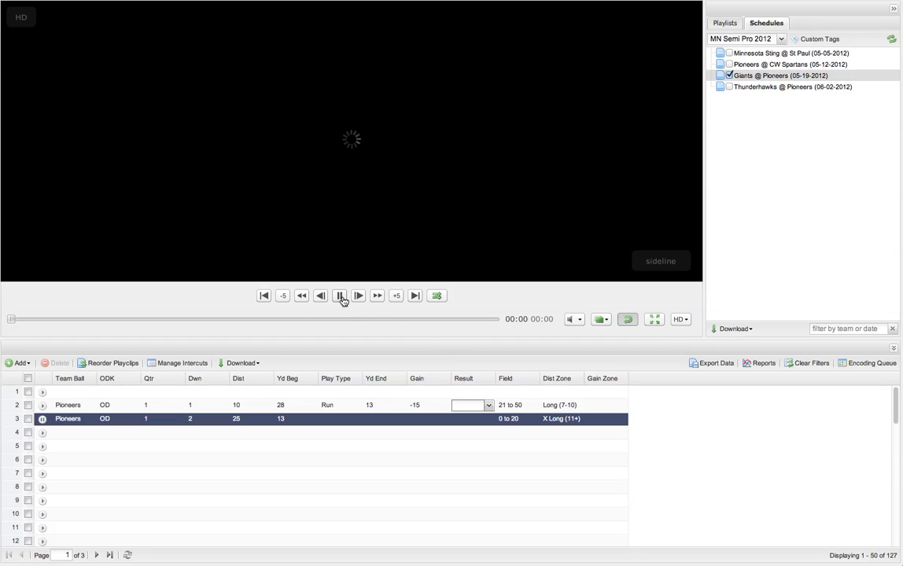
{"action": "left_click", "coordinate": [470, 405]}
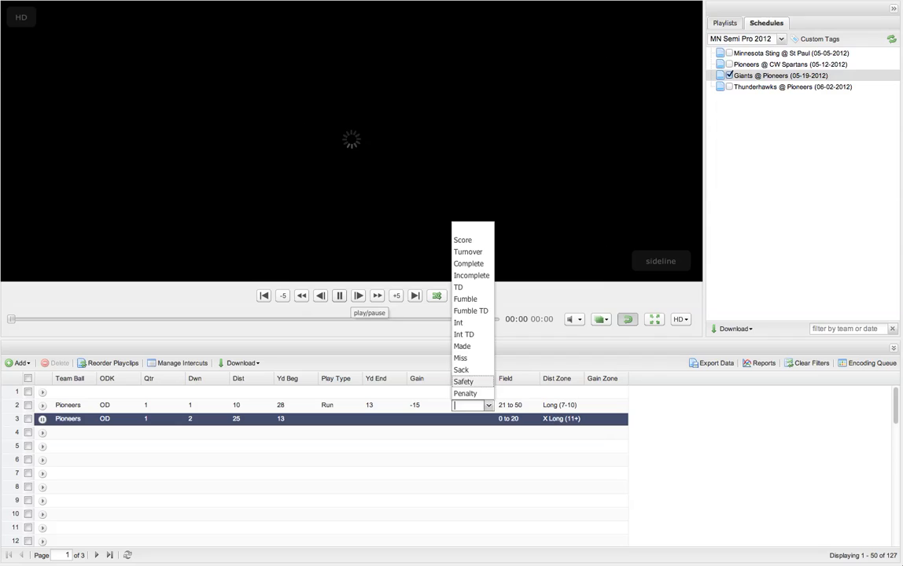
{"action": "left_click", "coordinate": [461, 370]}
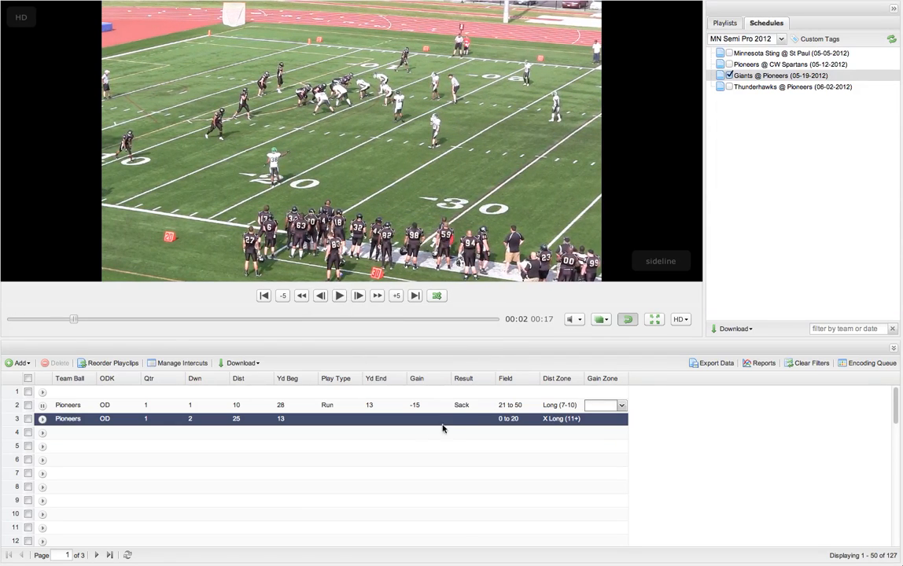
{"action": "mouse_move", "coordinate": [380, 411]}
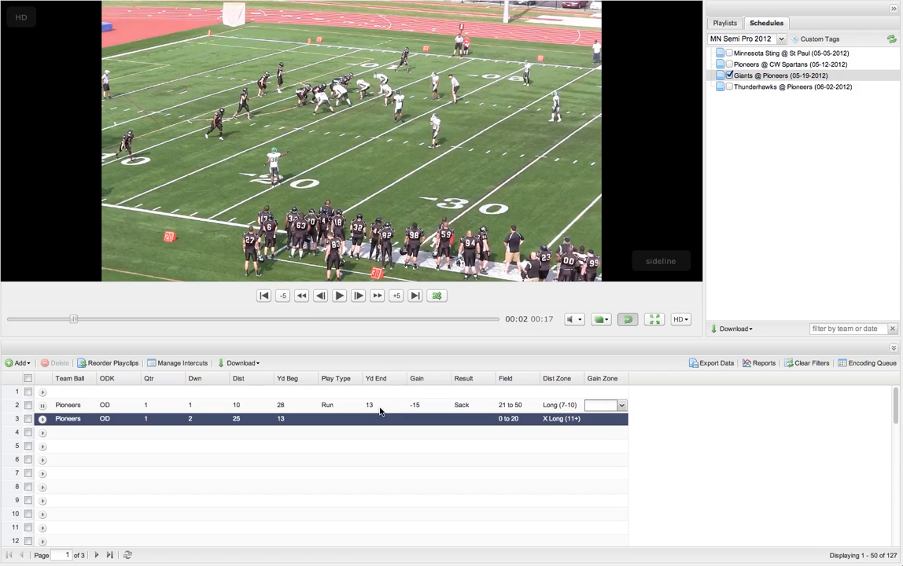
{"action": "mouse_move", "coordinate": [419, 410]}
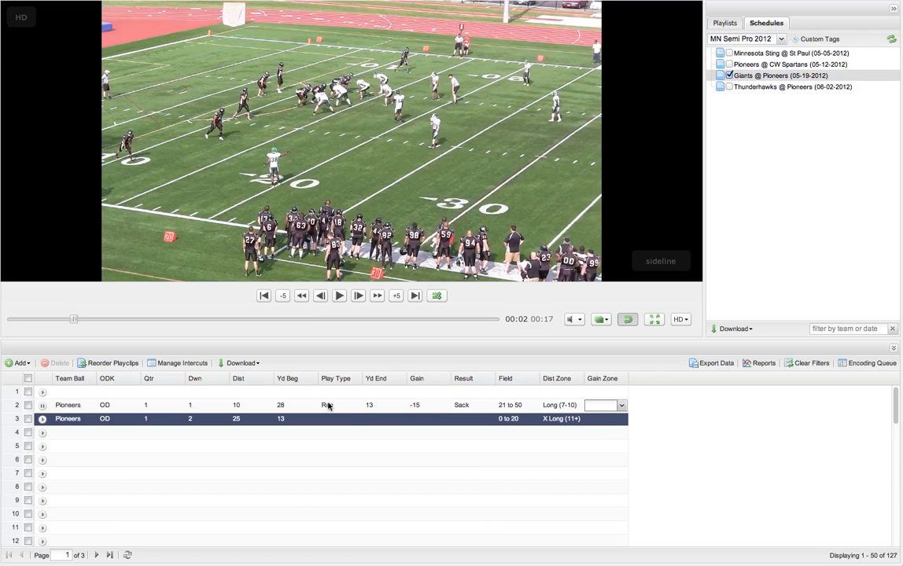
{"action": "mouse_move", "coordinate": [152, 420]}
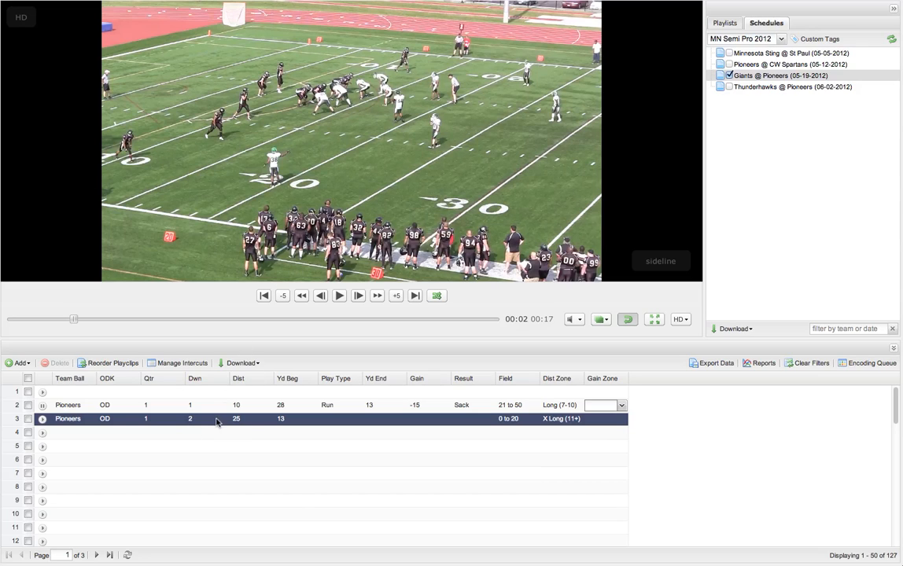
{"action": "mouse_move", "coordinate": [318, 169]}
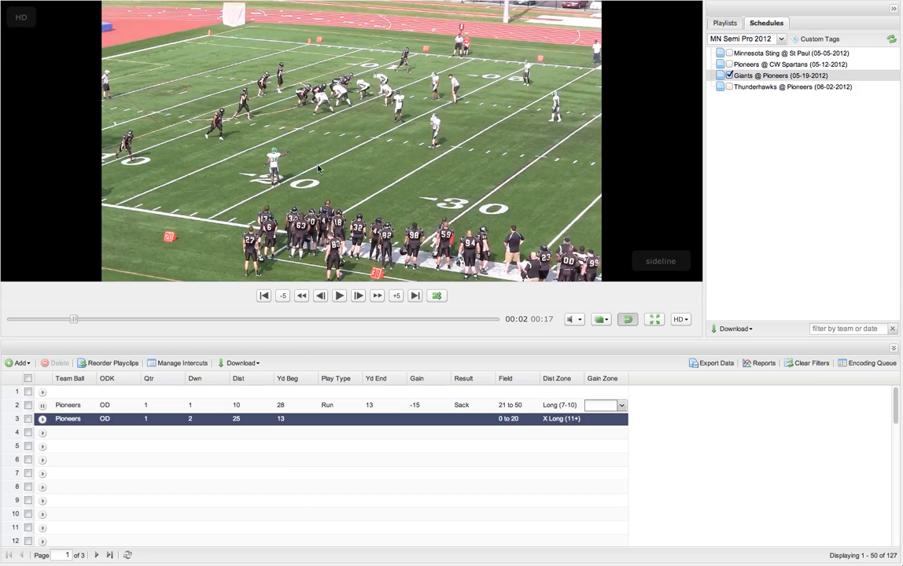
{"action": "mouse_move", "coordinate": [345, 419]}
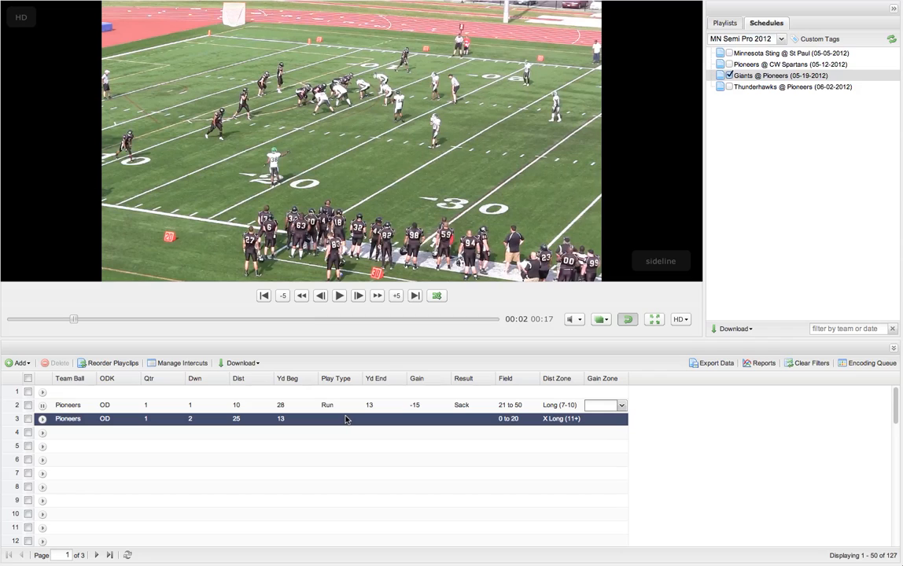
{"action": "mouse_move", "coordinate": [375, 413]}
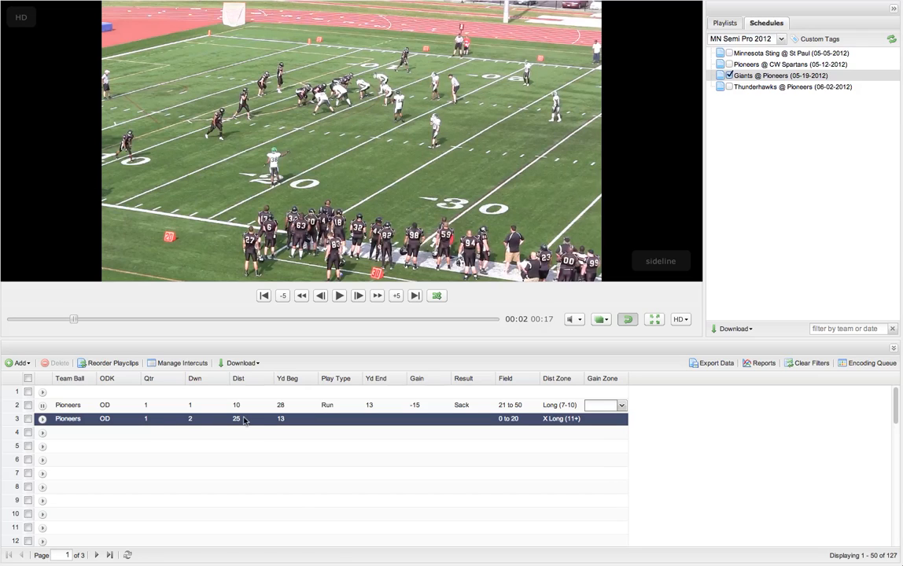
{"action": "mouse_move", "coordinate": [72, 411]}
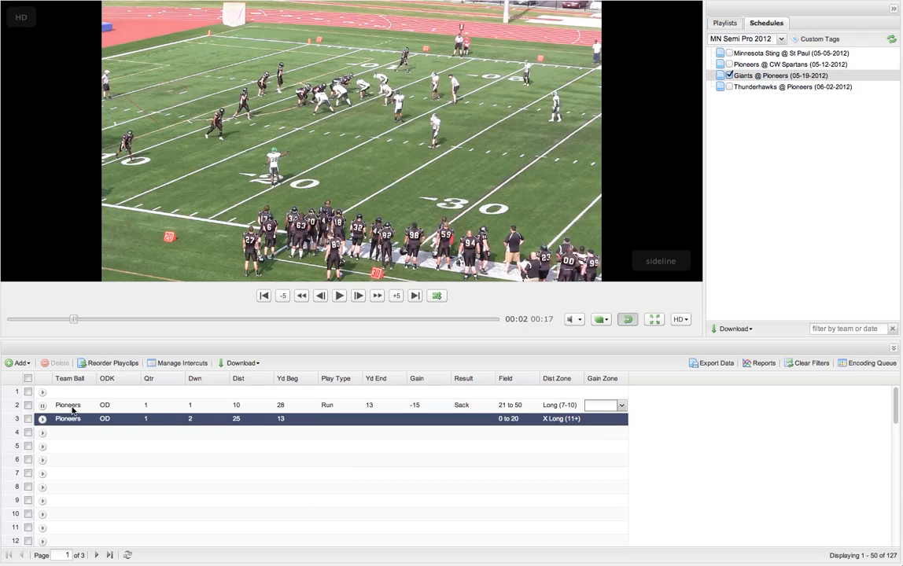
{"action": "mouse_move", "coordinate": [224, 405]}
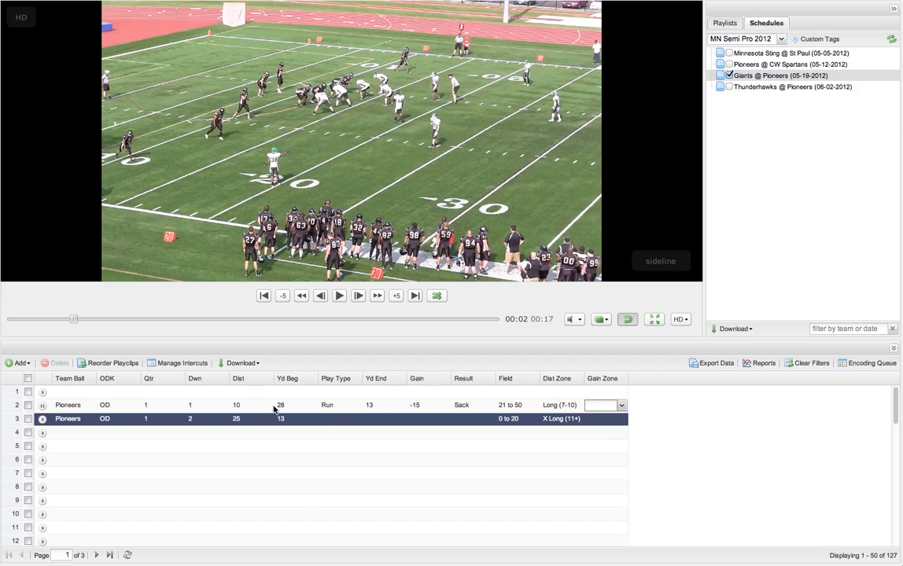
{"action": "mouse_move", "coordinate": [304, 418]}
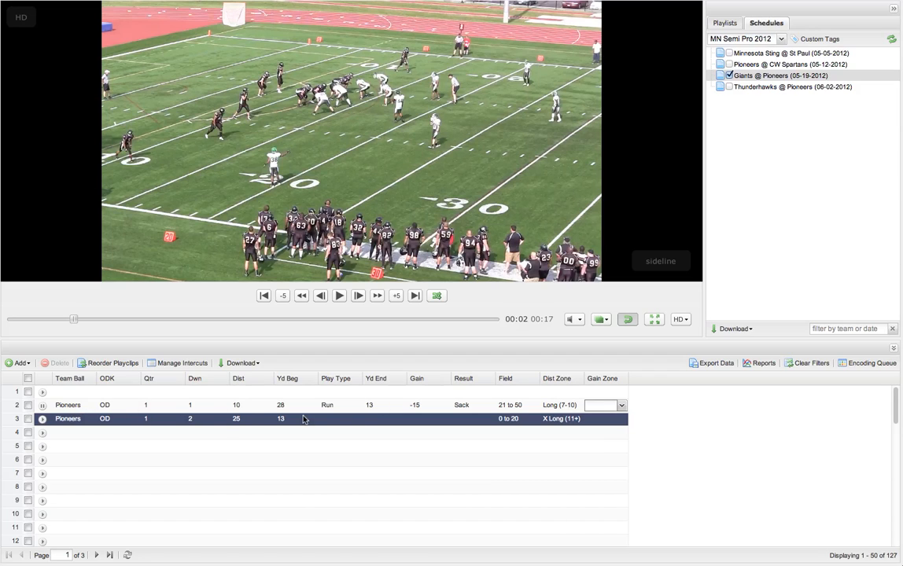
{"action": "mouse_move", "coordinate": [158, 413]}
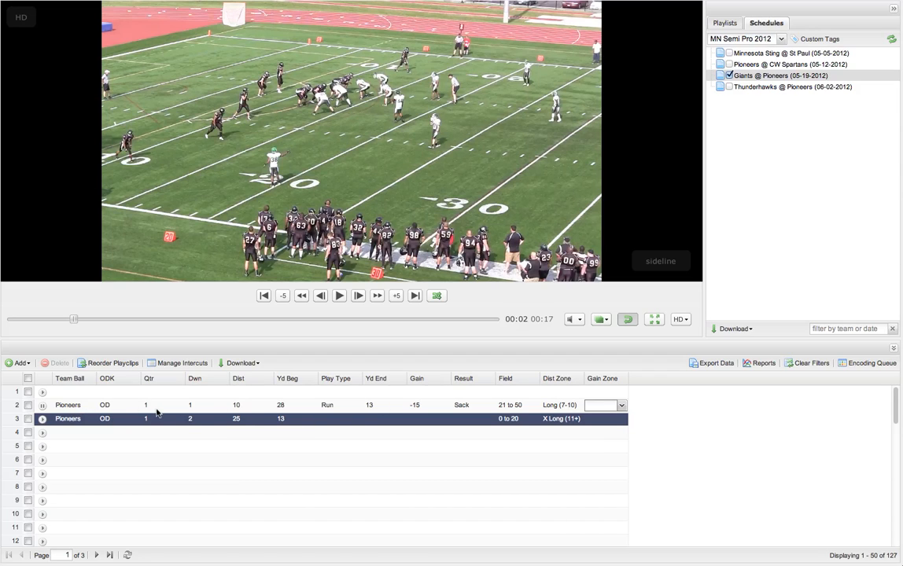
{"action": "left_click", "coordinate": [334, 418]}
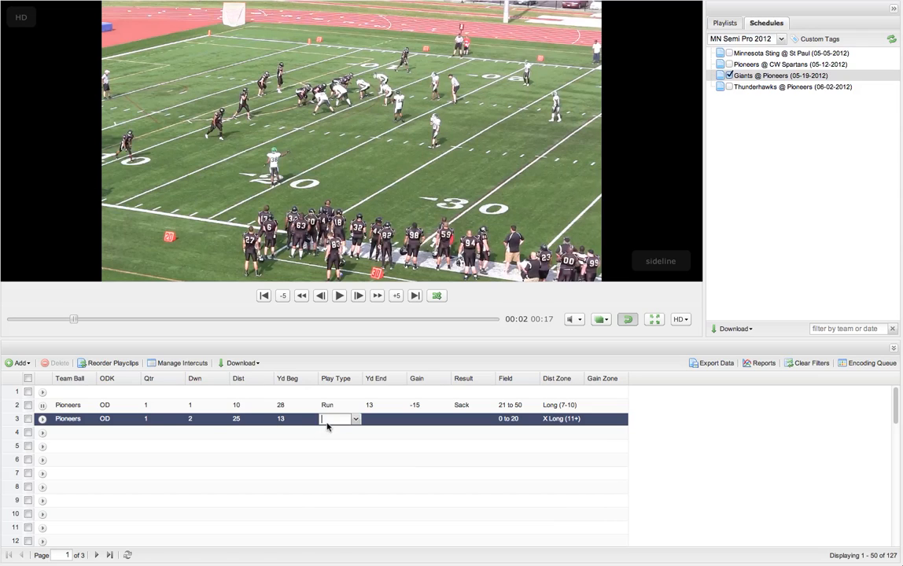
{"action": "mouse_move", "coordinate": [344, 409]}
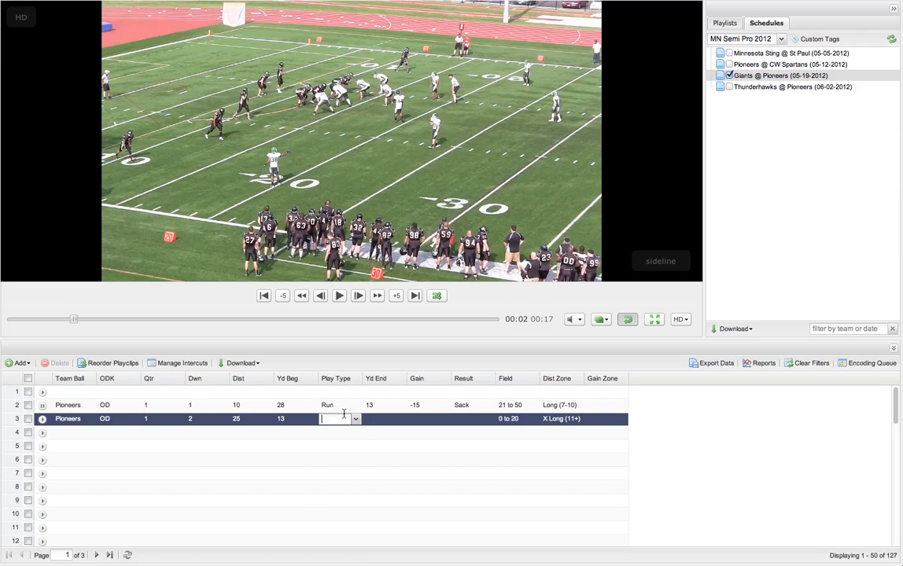
{"action": "left_click", "coordinate": [339, 405]}
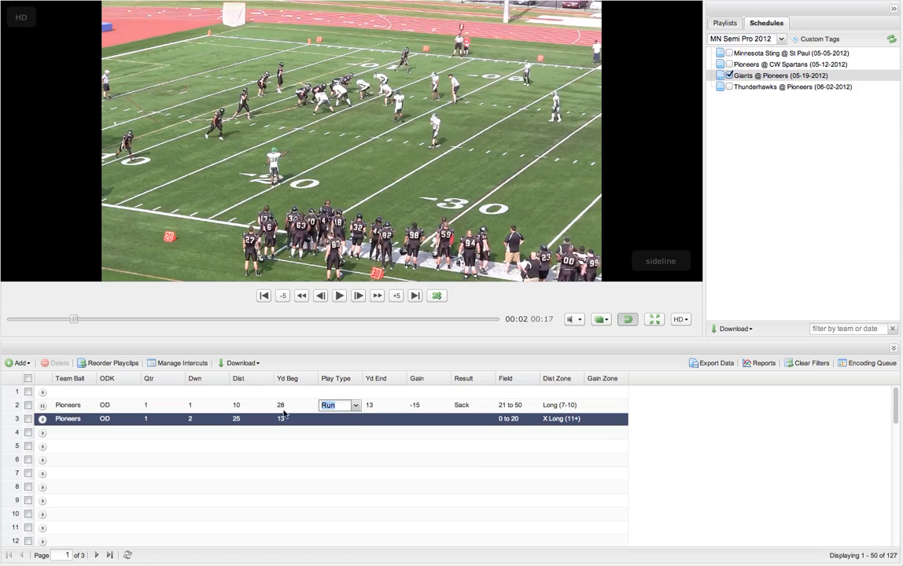
{"action": "mouse_move", "coordinate": [108, 406]}
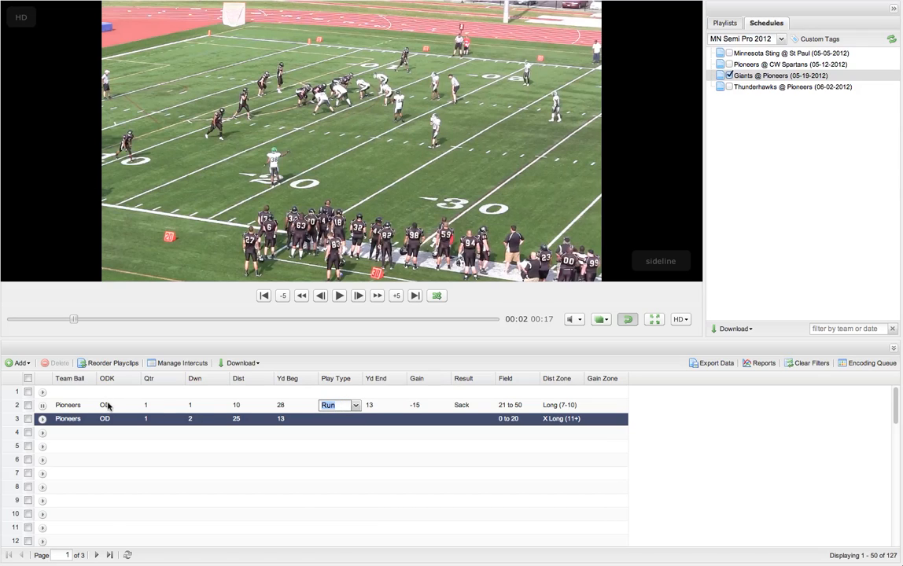
{"action": "left_click", "coordinate": [355, 405]}
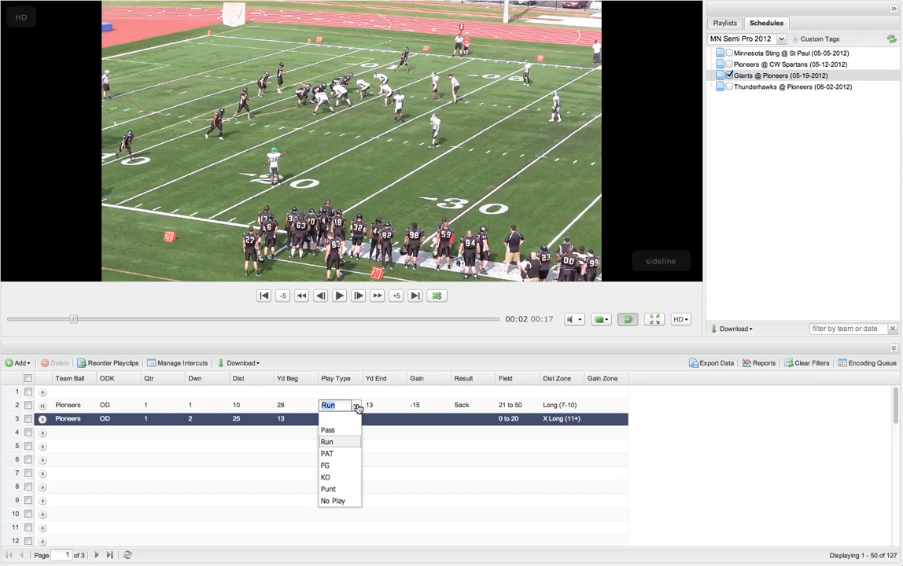
{"action": "mouse_move", "coordinate": [343, 457]}
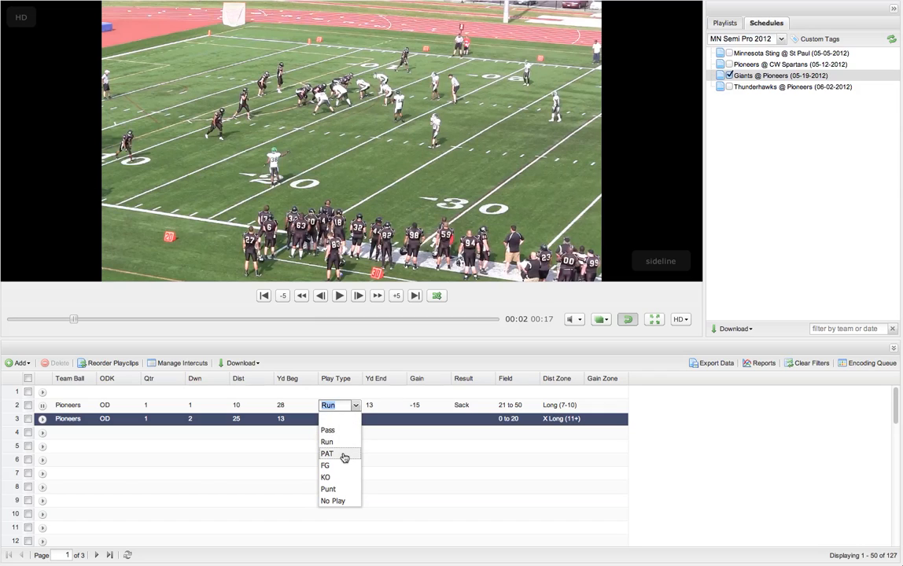
{"action": "left_click", "coordinate": [327, 454]}
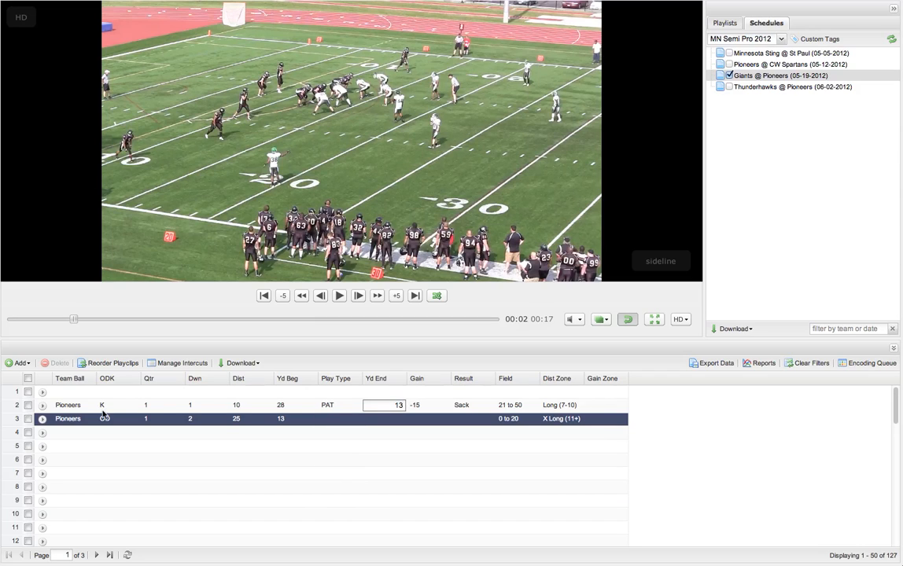
{"action": "left_click", "coordinate": [356, 405]}
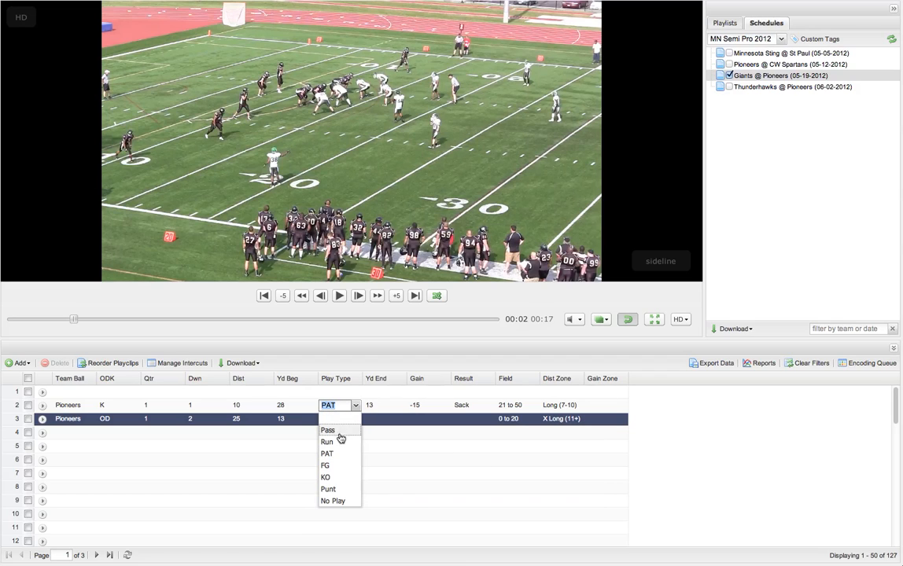
{"action": "left_click", "coordinate": [326, 441]}
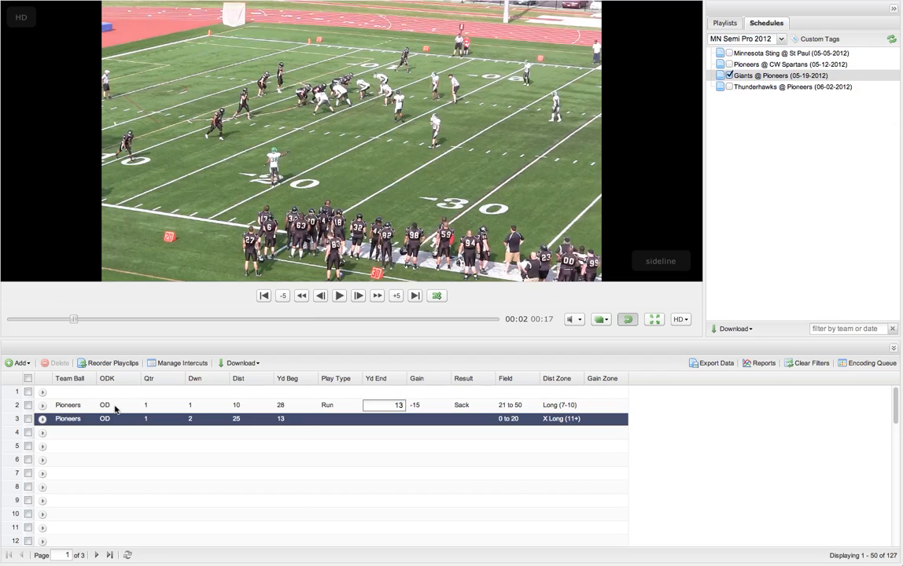
{"action": "left_click", "coordinate": [118, 378]}
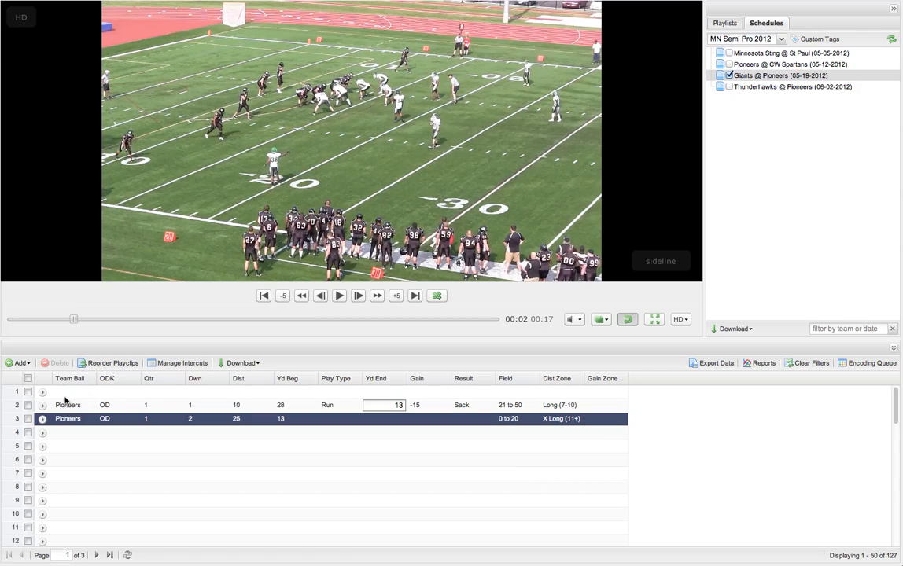
{"action": "mouse_move", "coordinate": [361, 423]}
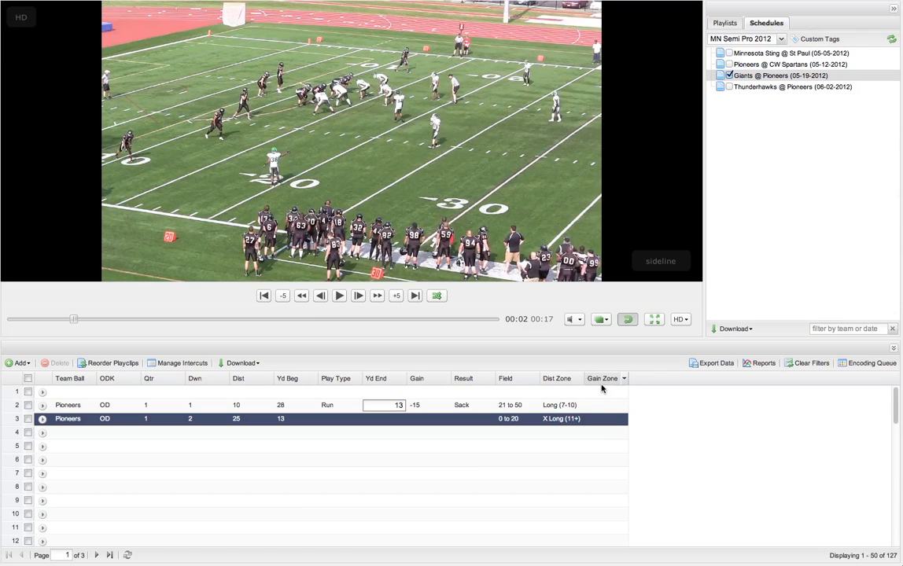
{"action": "mouse_move", "coordinate": [358, 425]}
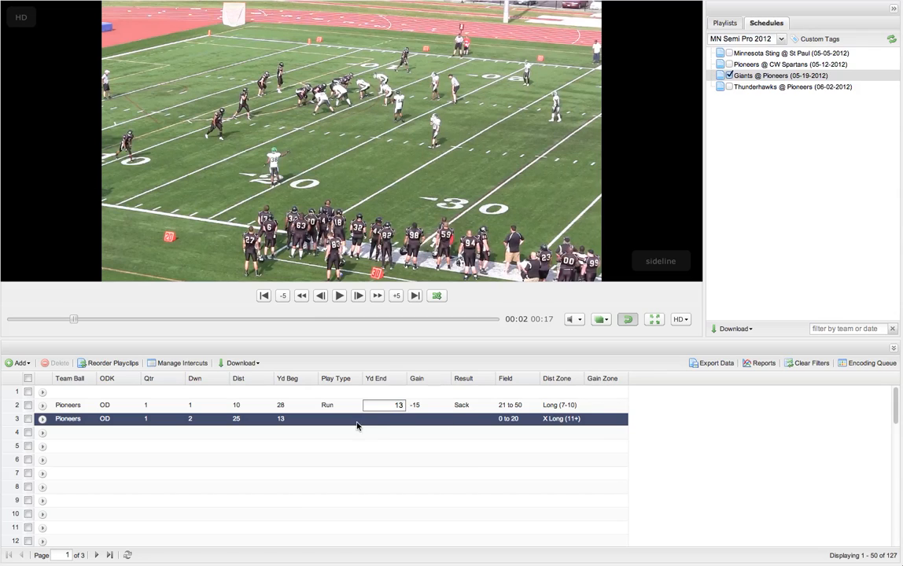
{"action": "mouse_move", "coordinate": [397, 431]}
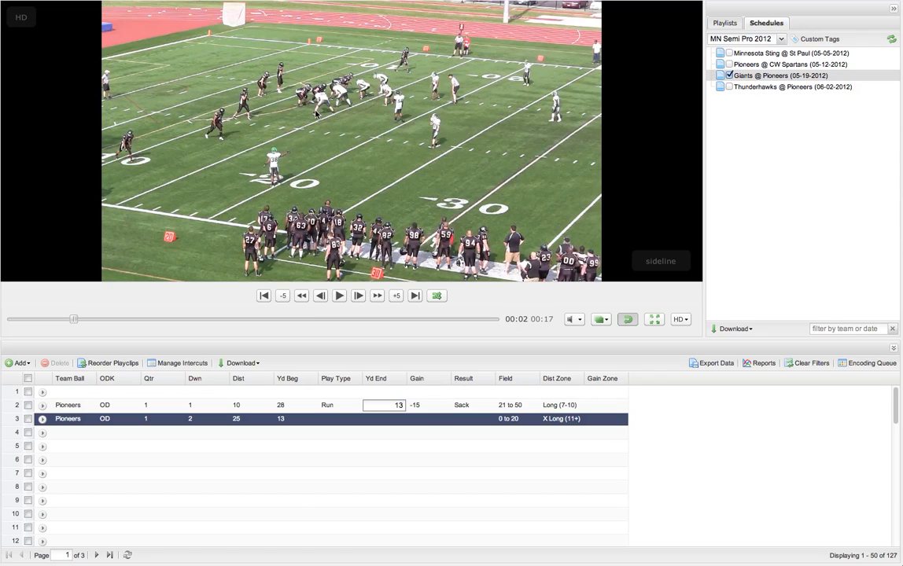
{"action": "mouse_move", "coordinate": [321, 114]}
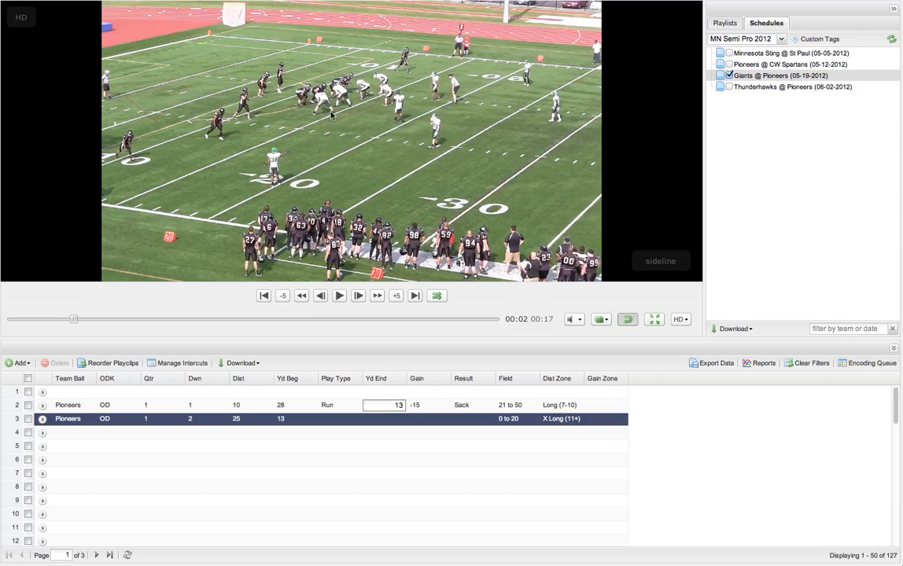
{"action": "mouse_move", "coordinate": [412, 201]}
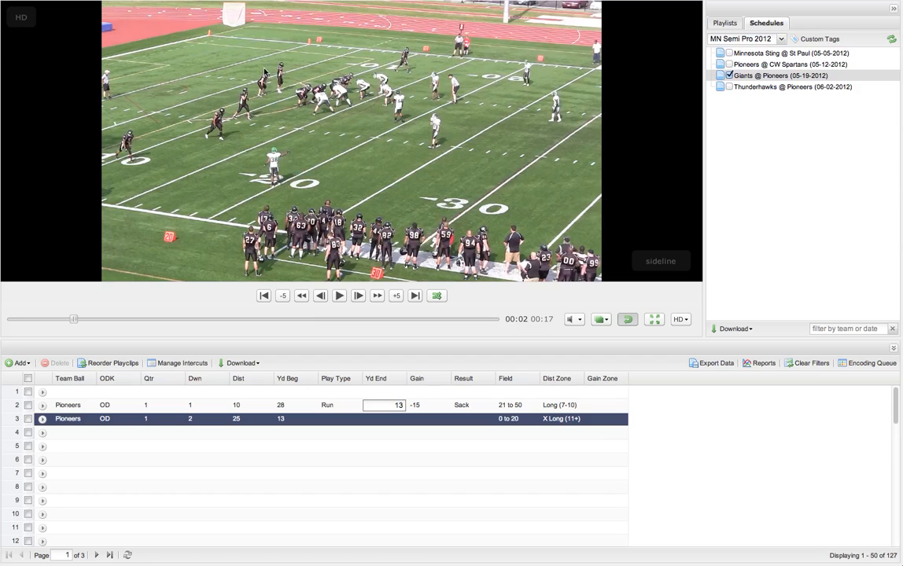
{"action": "mouse_move", "coordinate": [545, 151]}
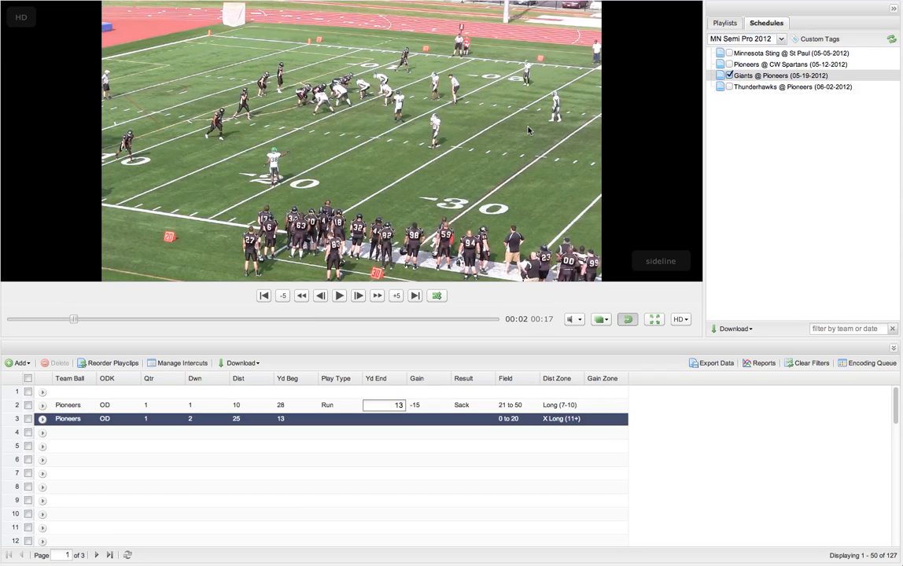
{"action": "mouse_move", "coordinate": [573, 132]}
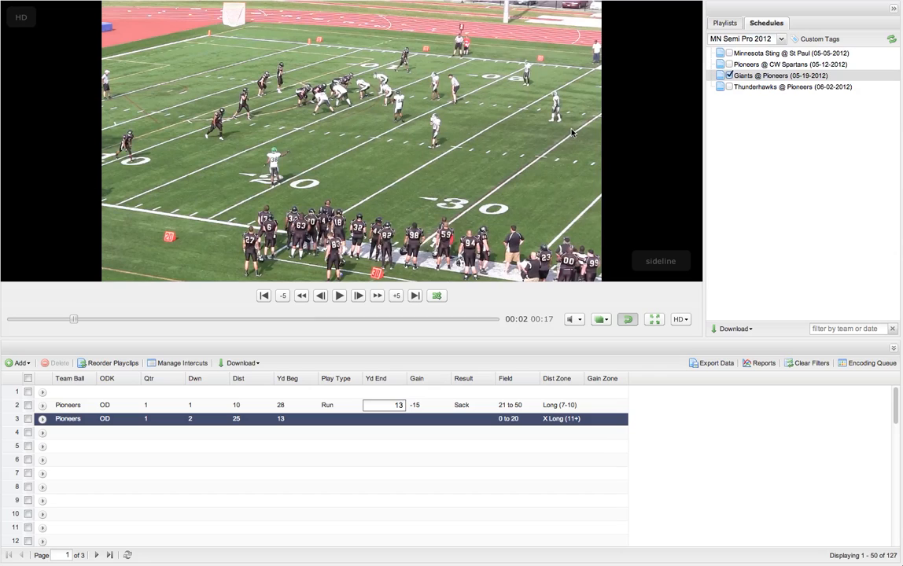
{"action": "mouse_move", "coordinate": [623, 144]}
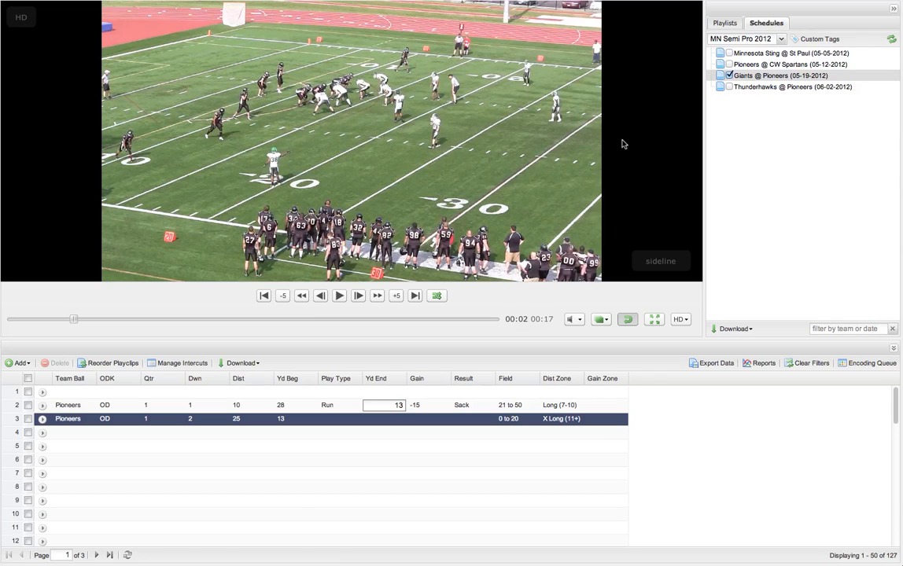
{"action": "mouse_move", "coordinate": [616, 185]}
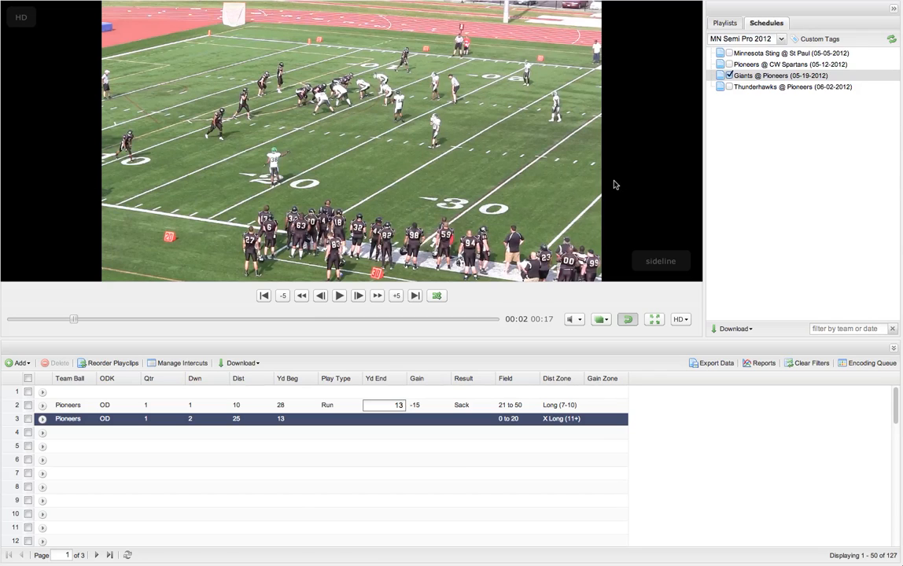
{"action": "mouse_move", "coordinate": [683, 163]}
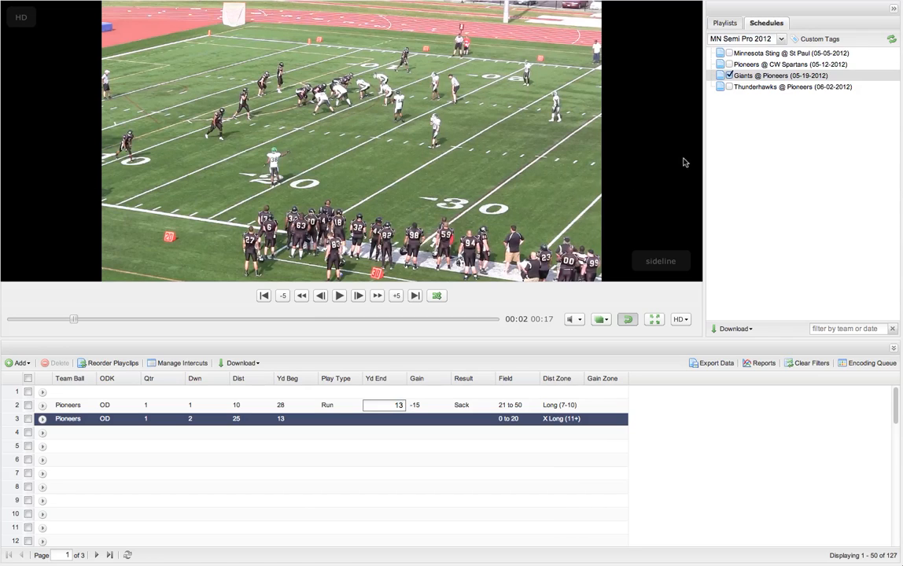
{"action": "mouse_move", "coordinate": [784, 207]}
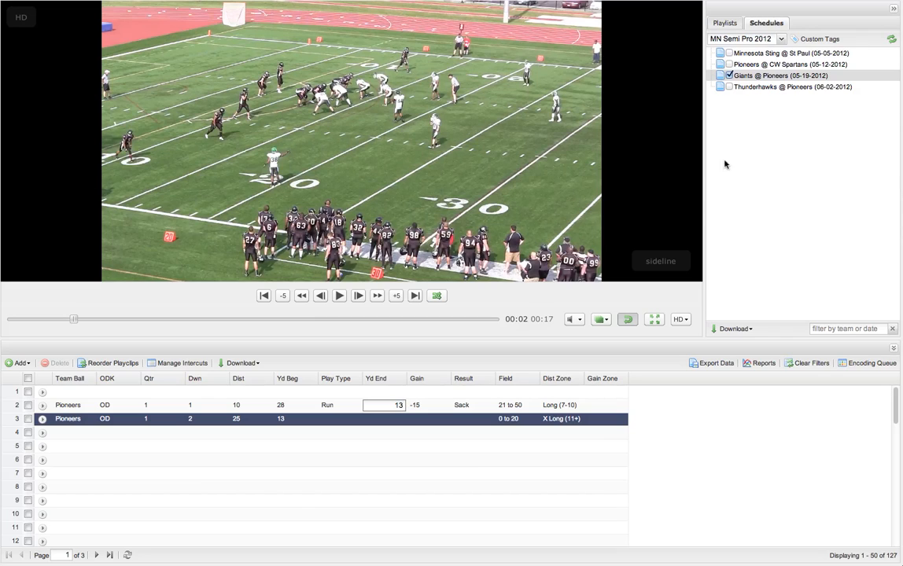
{"action": "mouse_move", "coordinate": [772, 213]}
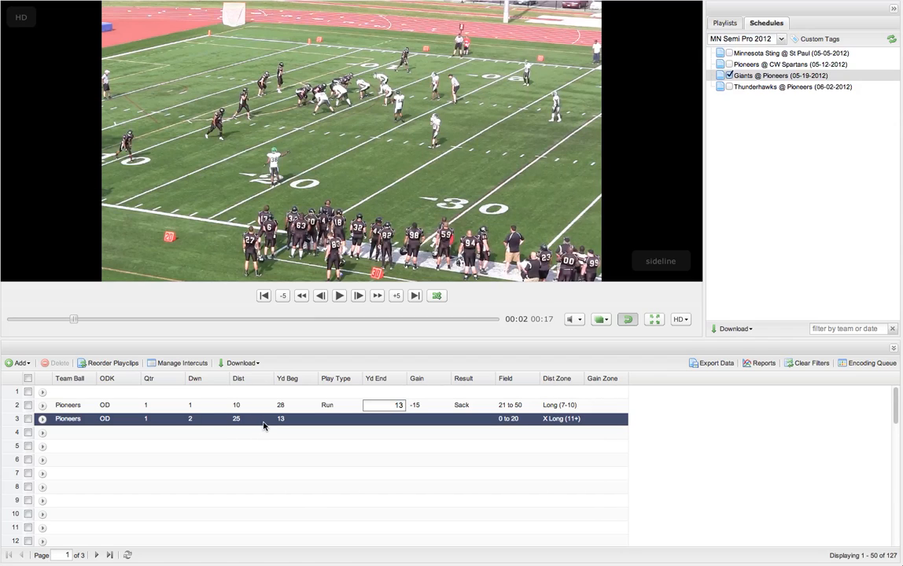
{"action": "mouse_move", "coordinate": [573, 87]}
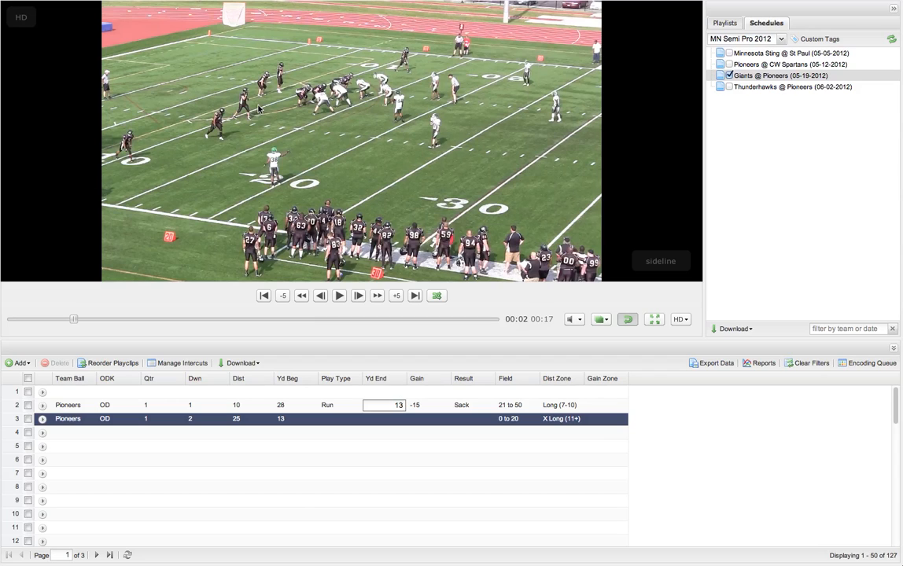
{"action": "mouse_move", "coordinate": [377, 133]}
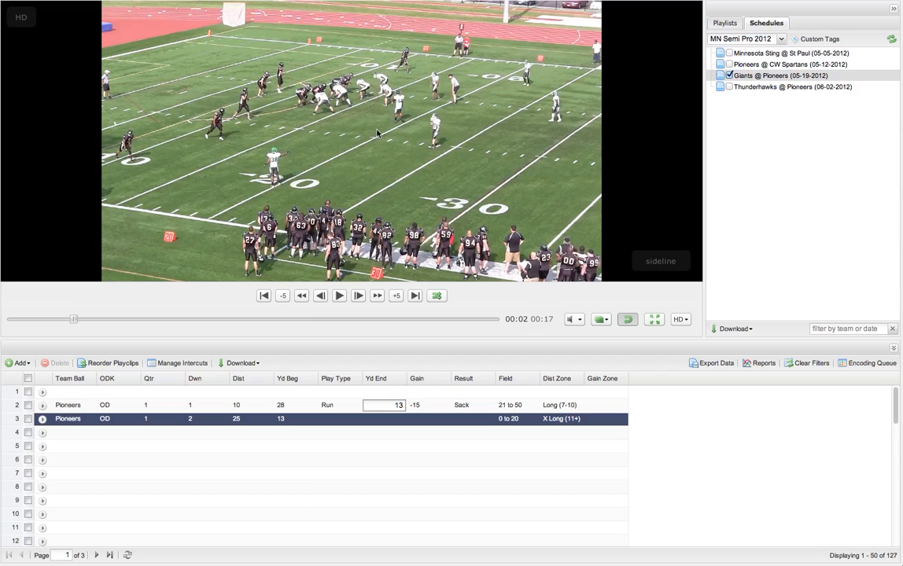
{"action": "mouse_move", "coordinate": [433, 127]}
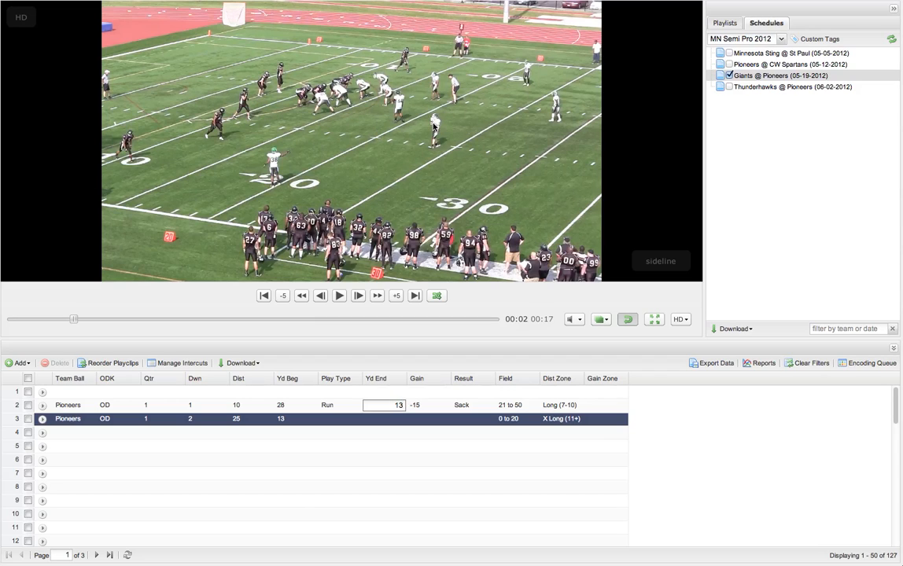
{"action": "mouse_move", "coordinate": [358, 410]}
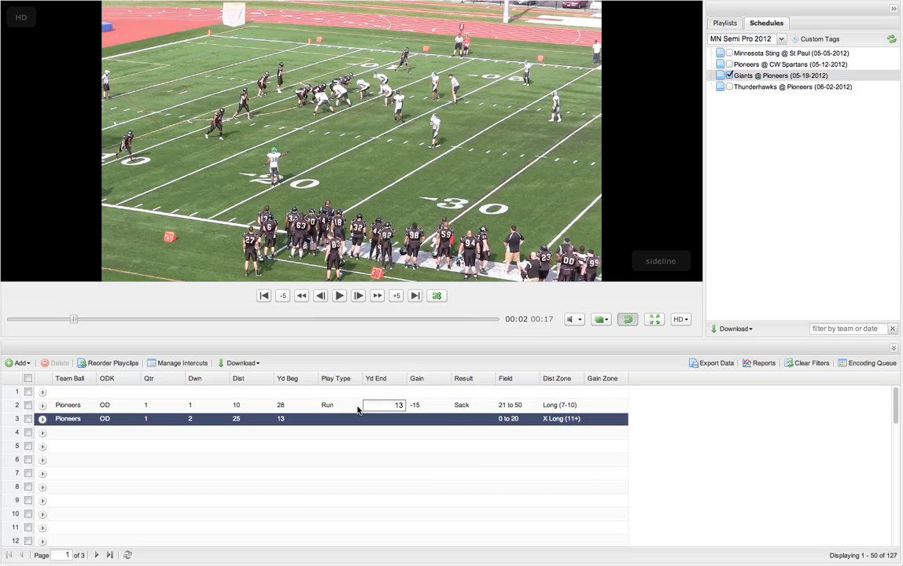